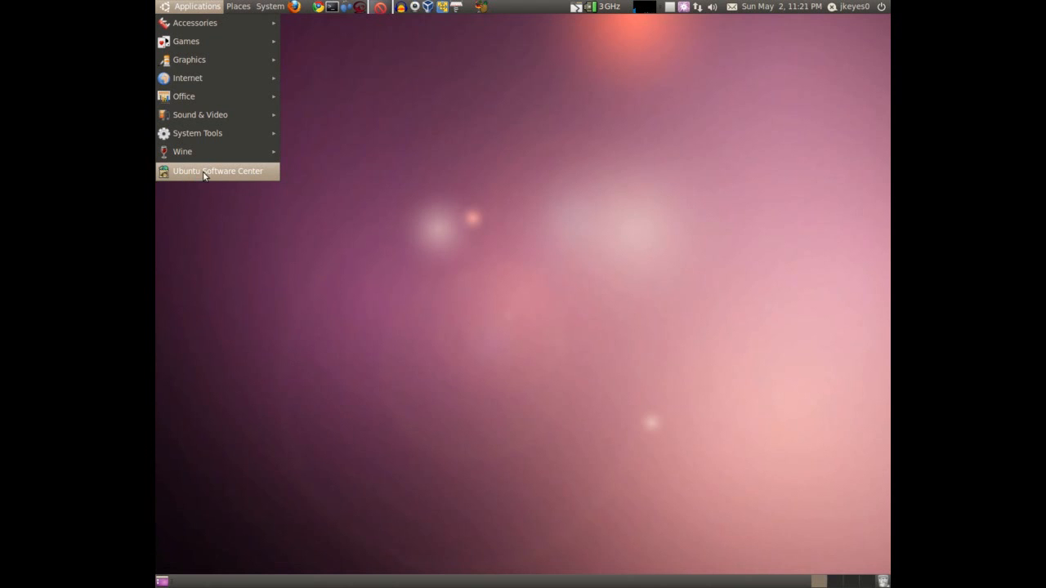
{"action": "mouse_move", "coordinate": [217, 171]}
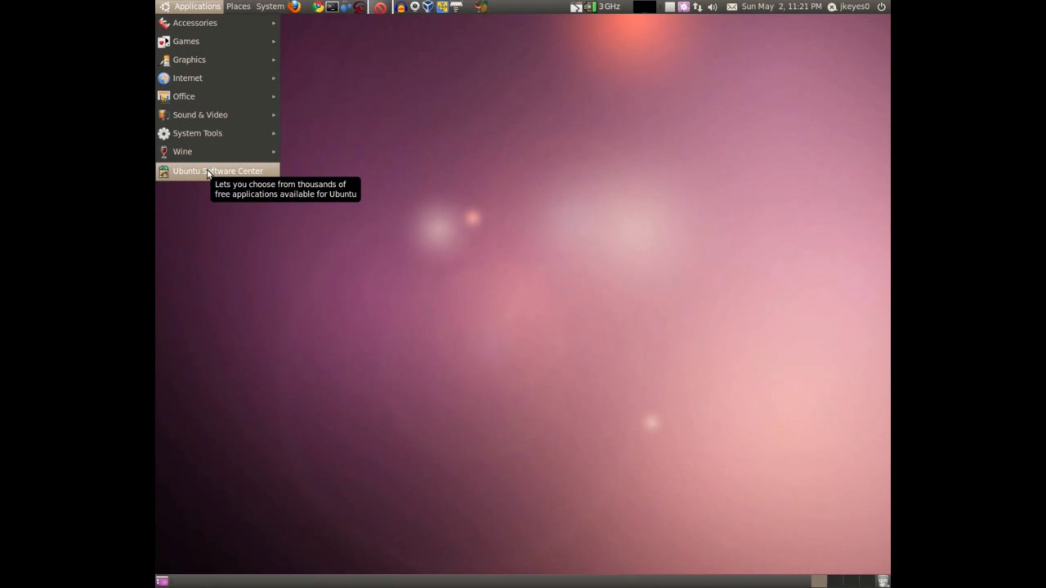
- Launch Ubuntu Software Center and search 'kde' to list the Kdenlive packages
{"action": "left_click", "coordinate": [217, 171]}
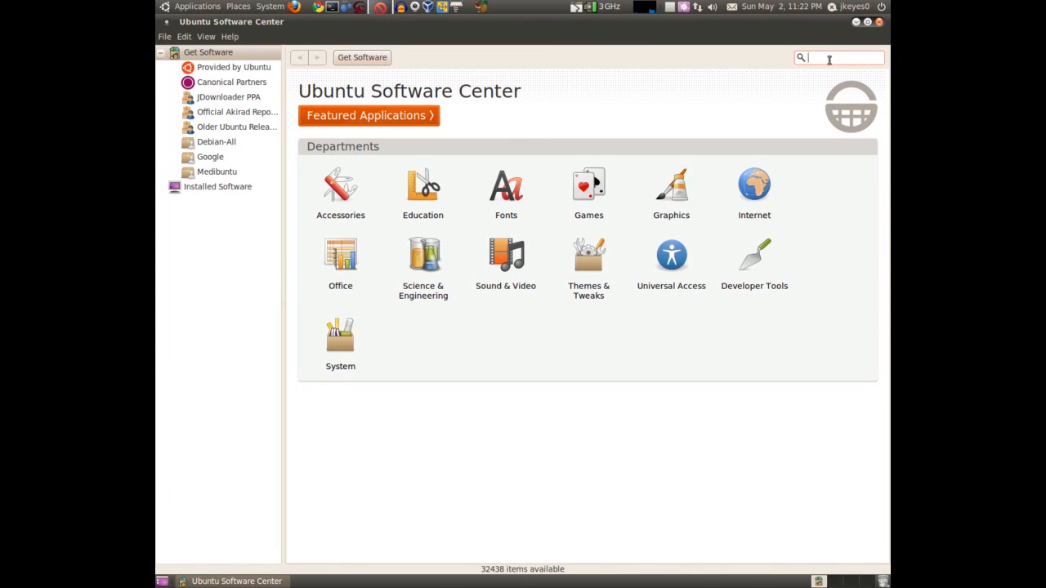
{"action": "type", "text": "kdenlive"}
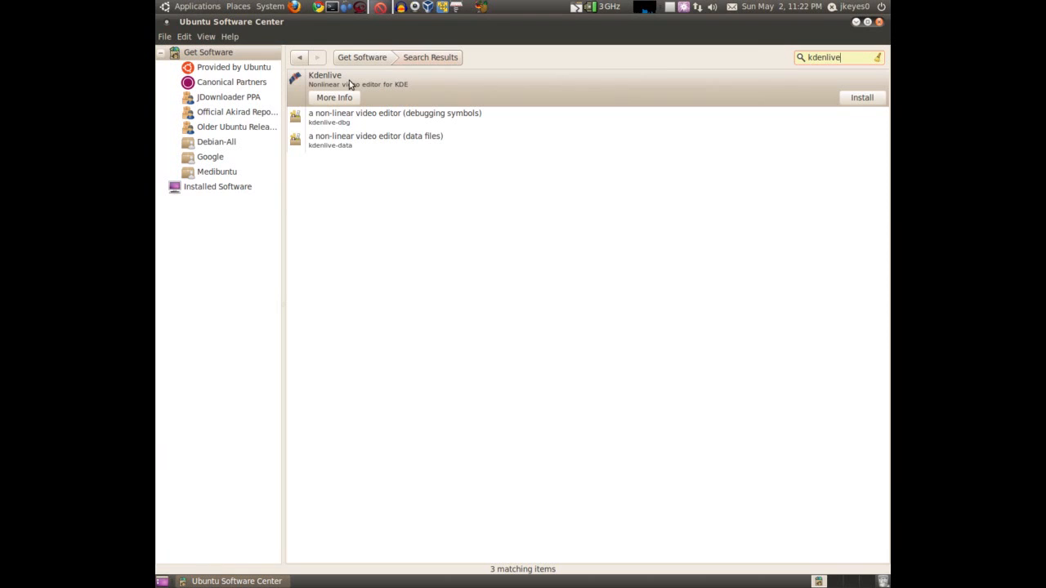
{"action": "mouse_move", "coordinate": [402, 90]}
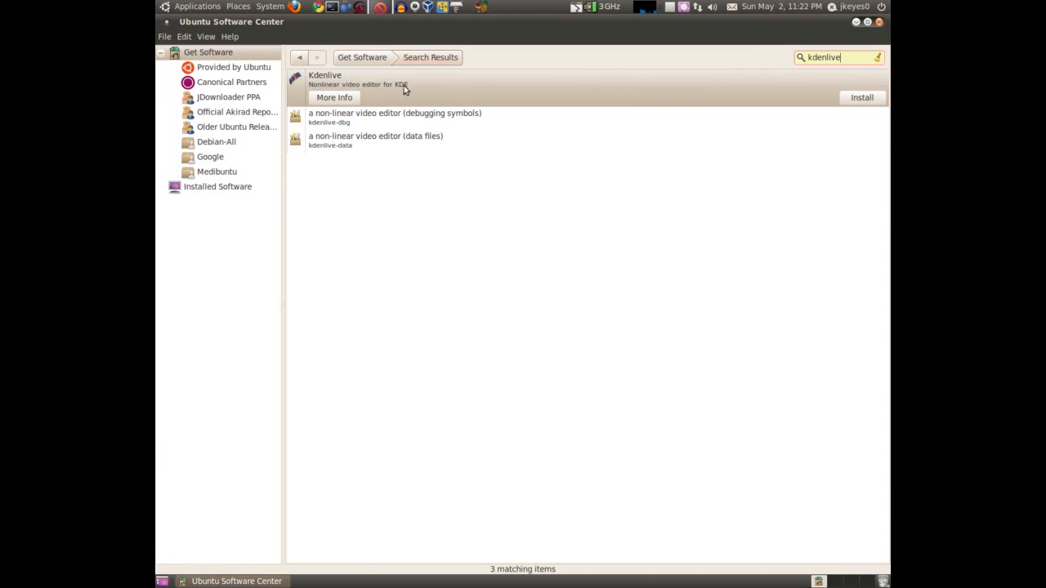
- Open the Kdenlive result's details page with description, features and screenshot
{"action": "left_click", "coordinate": [334, 97]}
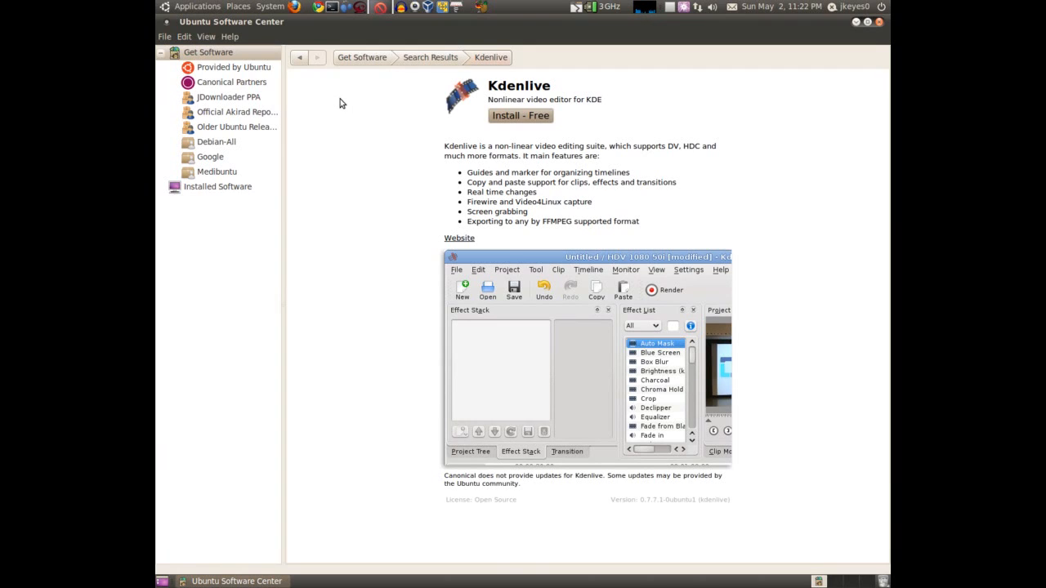
{"action": "mouse_move", "coordinate": [609, 238]}
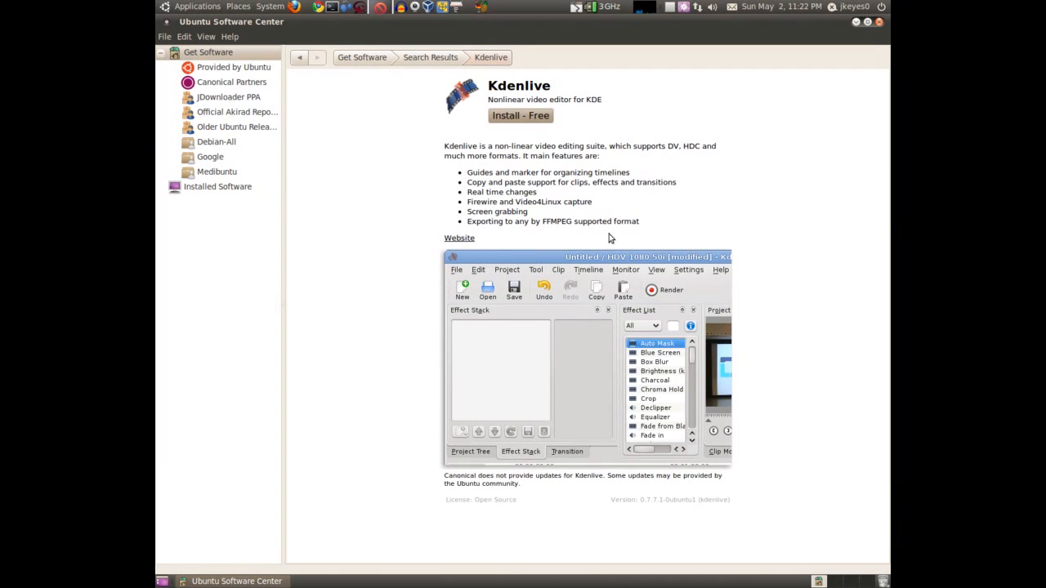
{"action": "mouse_move", "coordinate": [468, 177]}
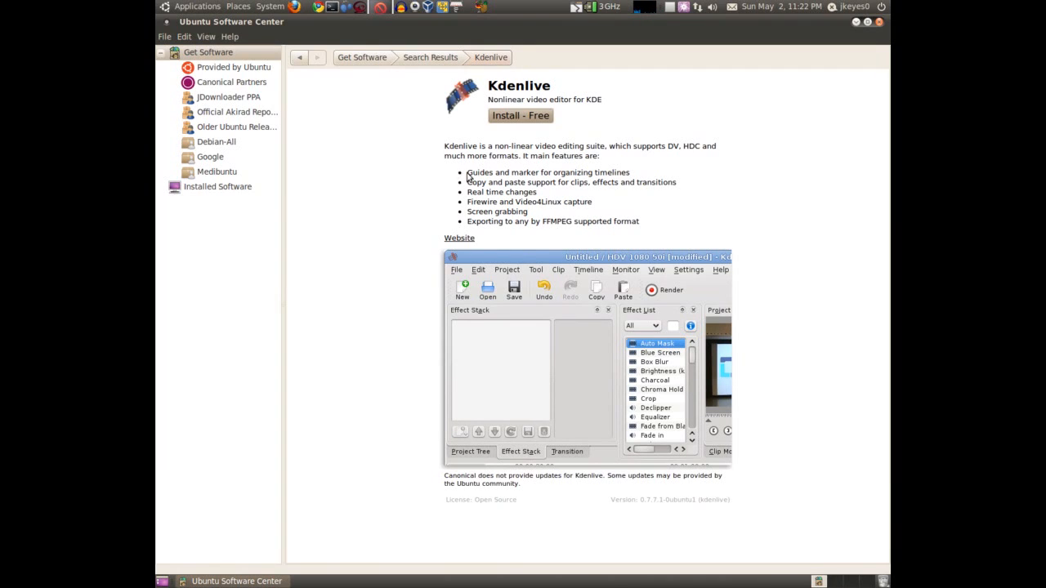
{"action": "mouse_move", "coordinate": [625, 191]}
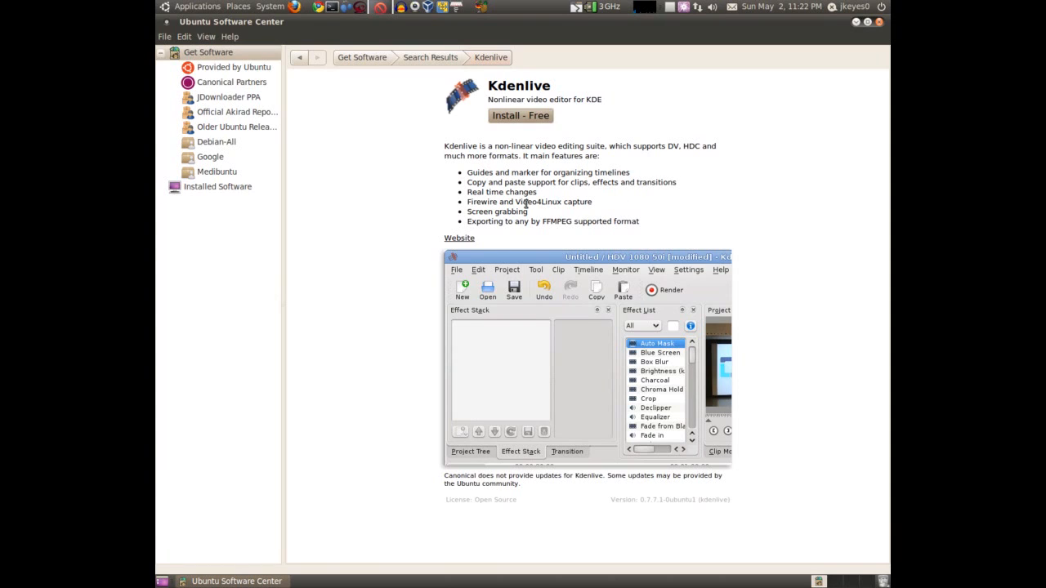
{"action": "mouse_move", "coordinate": [474, 232]}
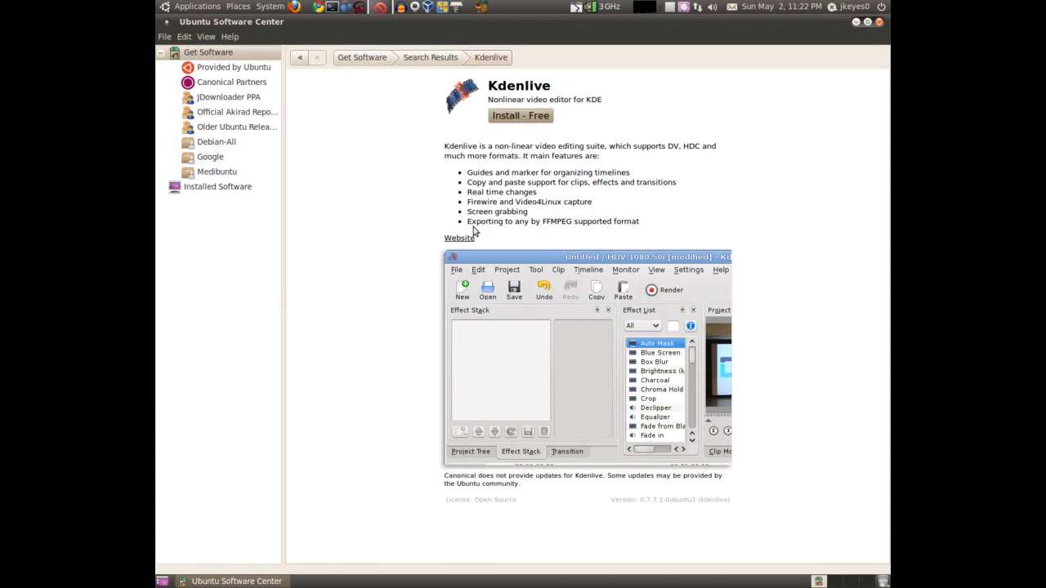
{"action": "mouse_move", "coordinate": [588, 220]}
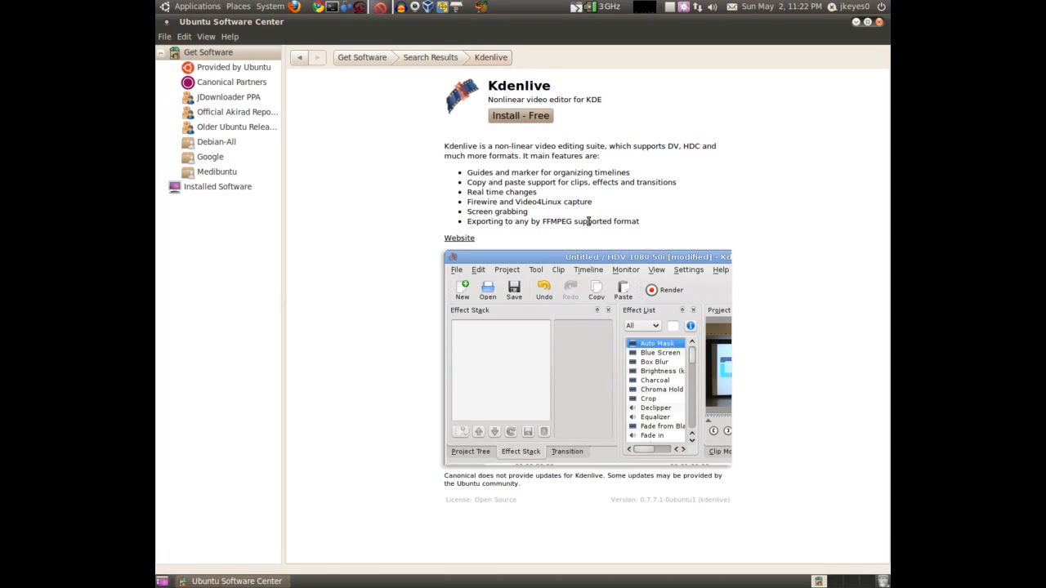
{"action": "mouse_move", "coordinate": [460, 243]}
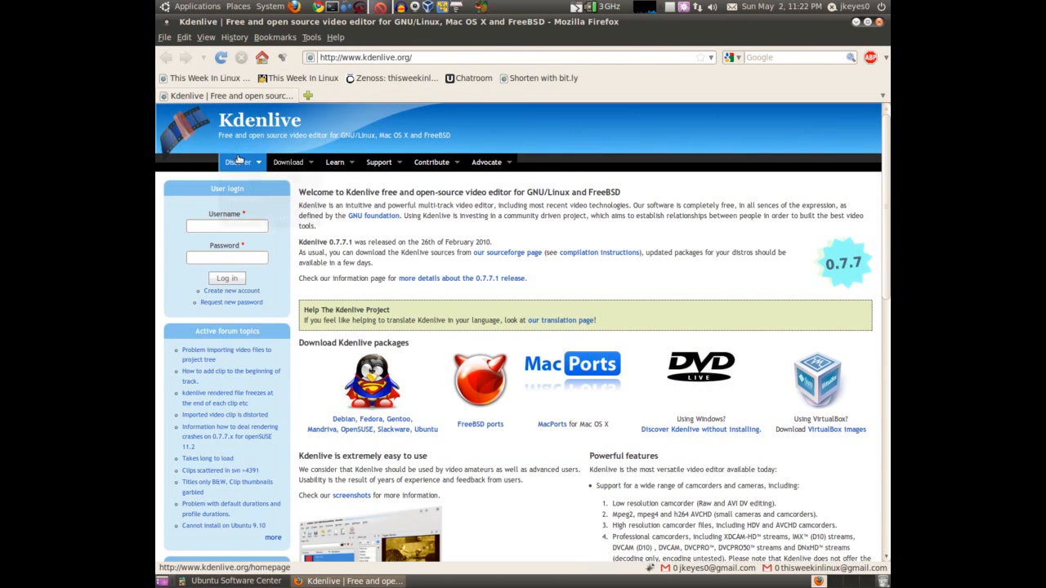
- Browse the Download and Support menus on kdenlive.org, then close Firefox
{"action": "left_click", "coordinate": [238, 161]}
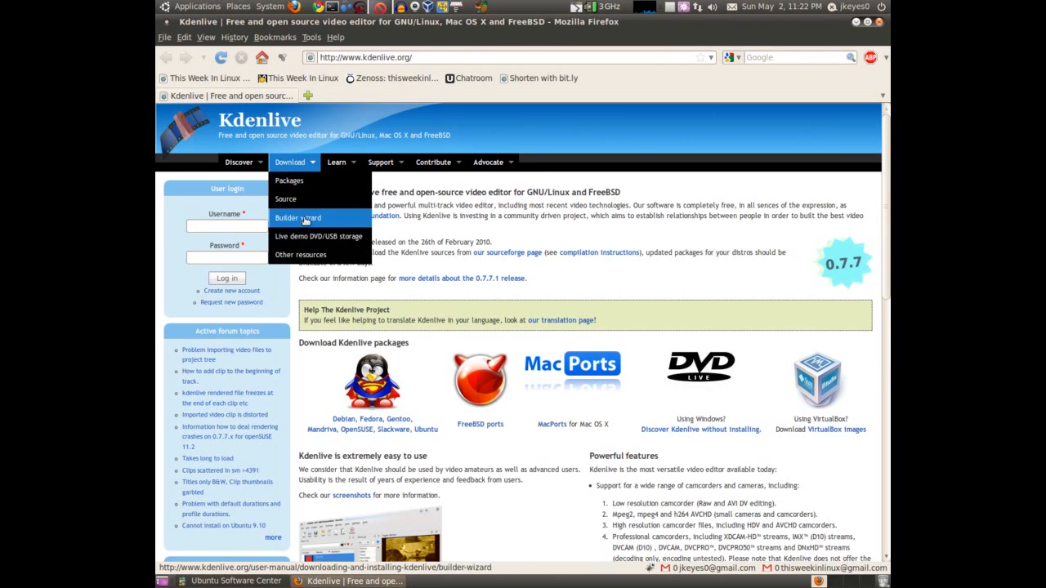
{"action": "mouse_move", "coordinate": [317, 236]}
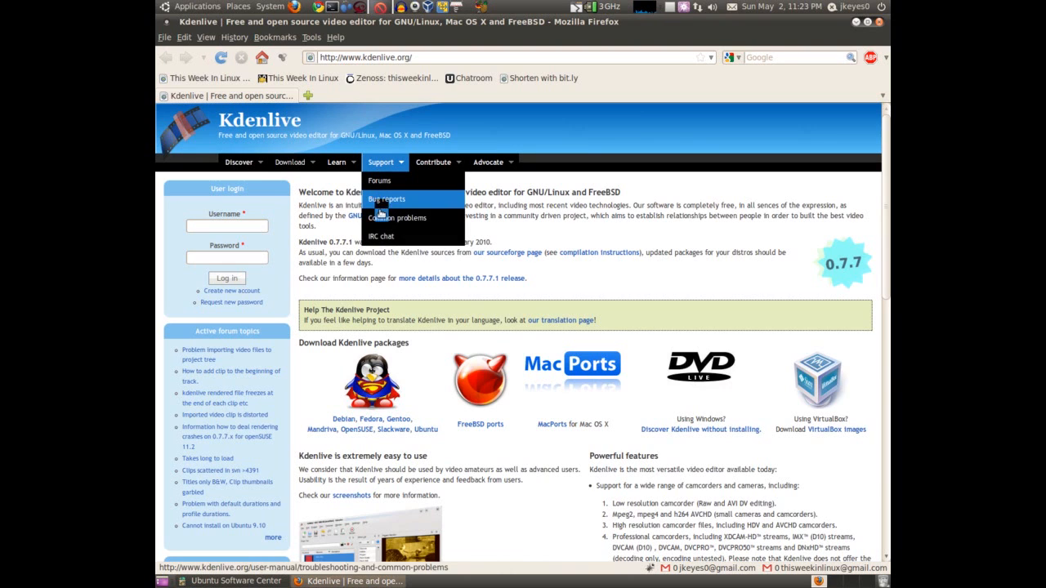
{"action": "left_click", "coordinate": [433, 162]}
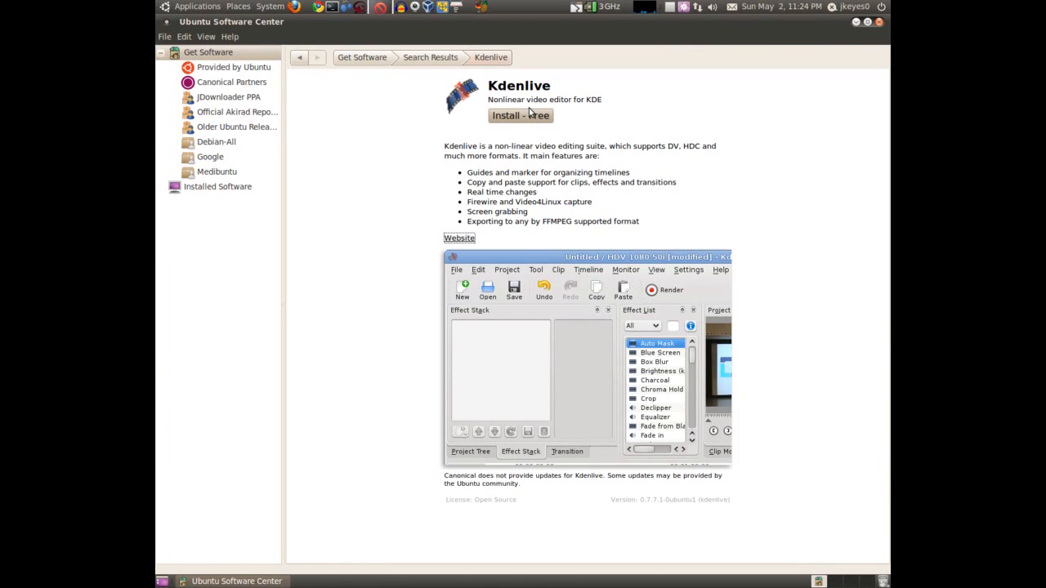
- Install Kdenlive for free until its page shows Installed with a Remove button
{"action": "left_click", "coordinate": [520, 116]}
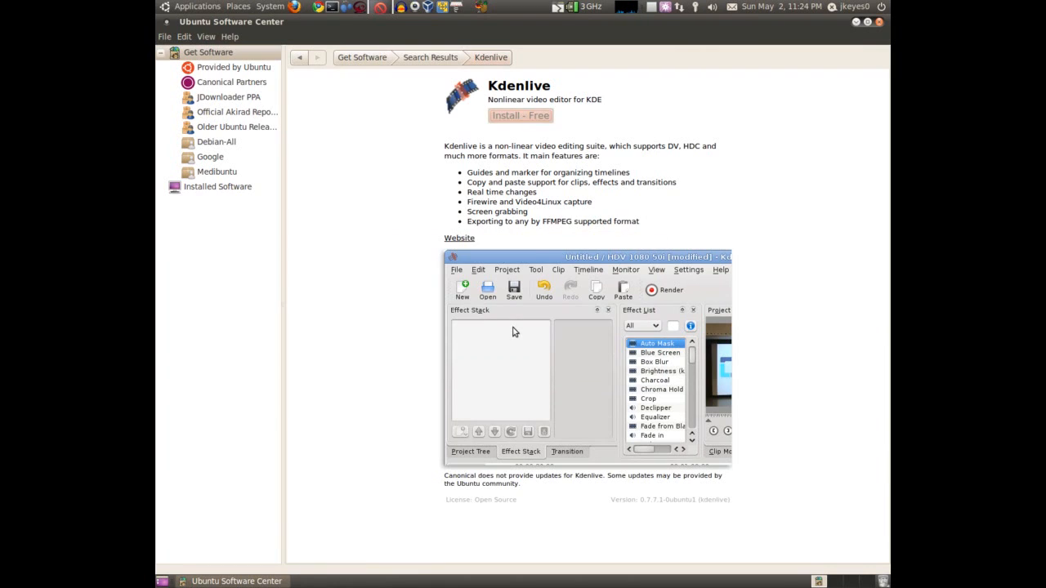
{"action": "left_click", "coordinate": [519, 115]}
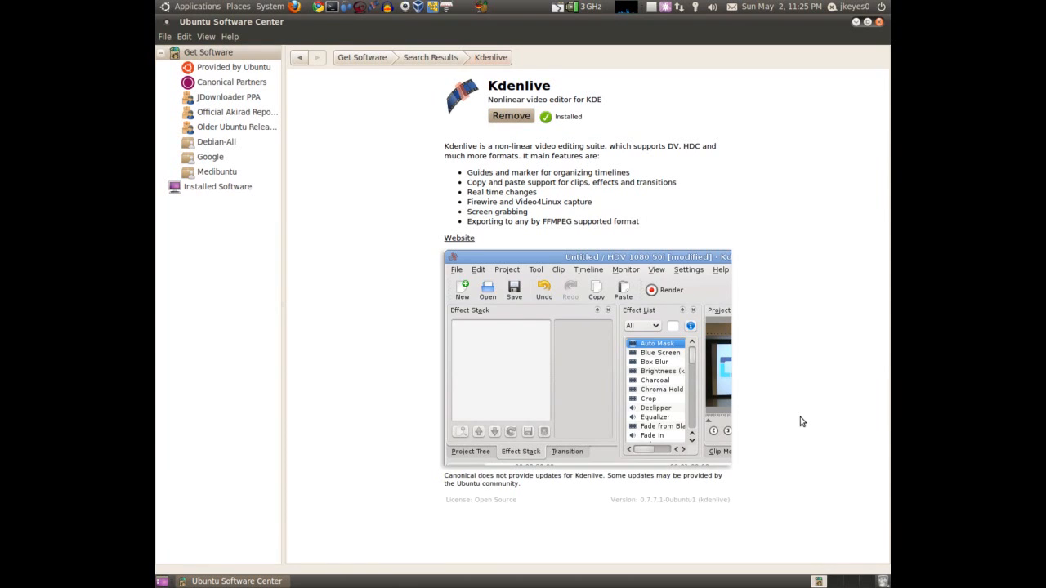
{"action": "mouse_move", "coordinate": [642, 499]}
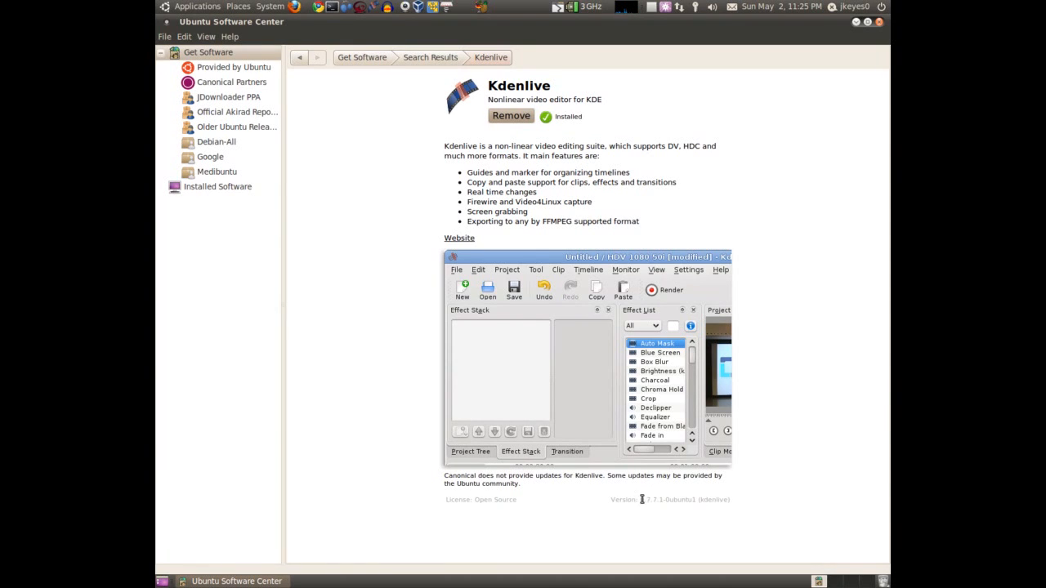
{"action": "mouse_move", "coordinate": [625, 494]}
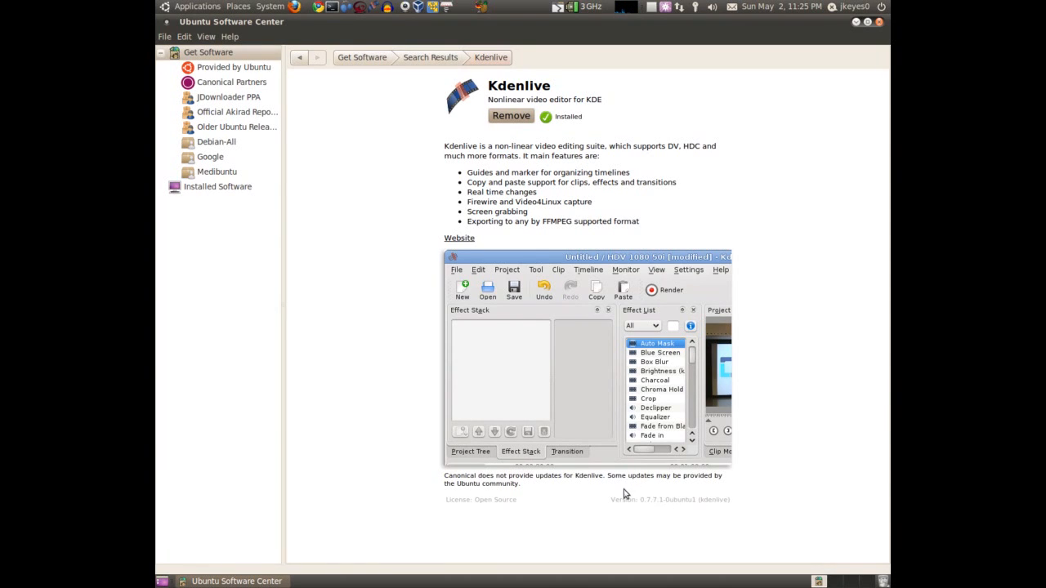
{"action": "mouse_move", "coordinate": [693, 492]}
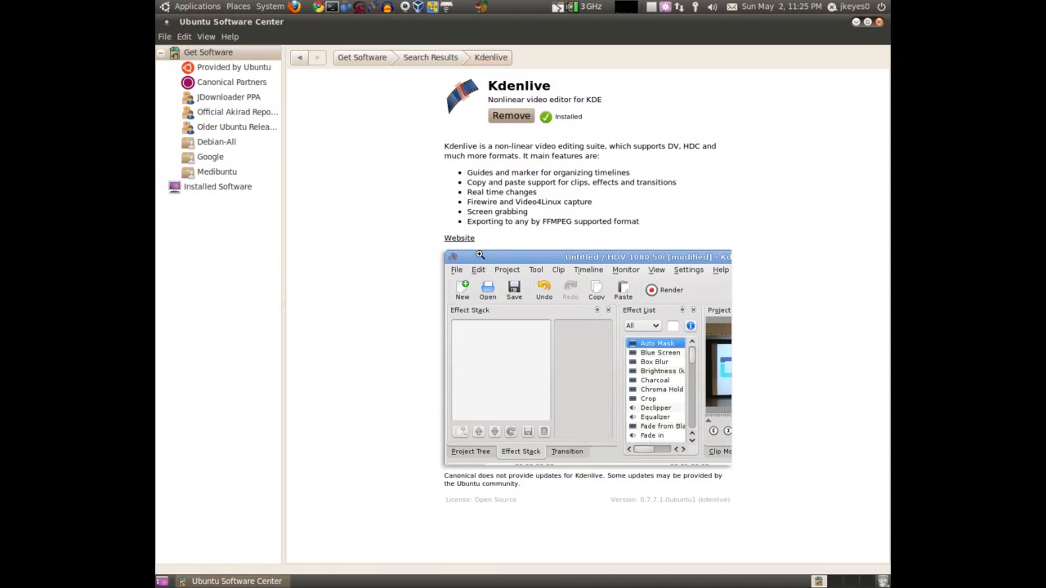
{"action": "mouse_move", "coordinate": [514, 236]}
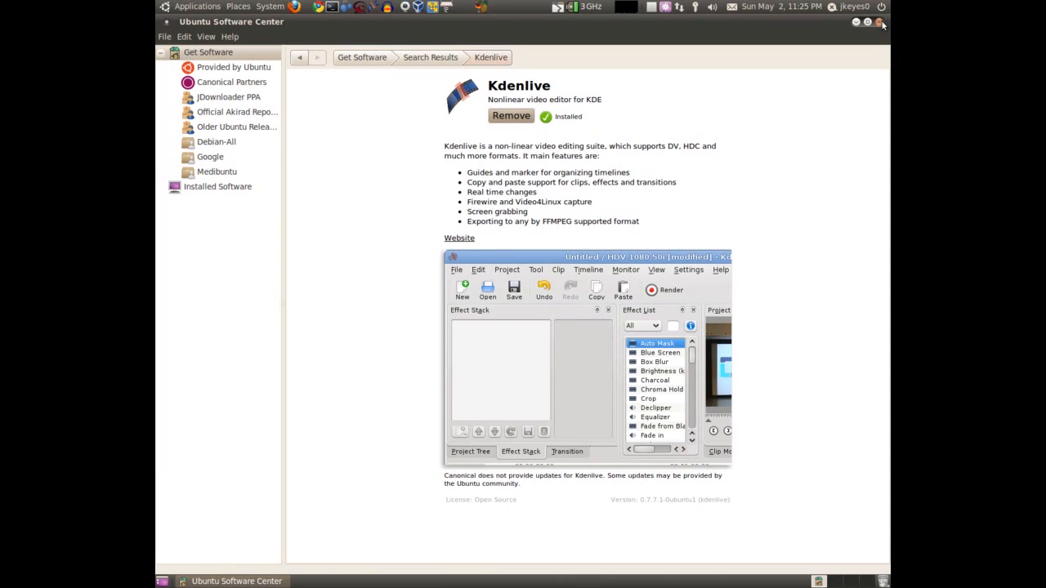
- Close Software Center and launch Kdenlive from Applications > Sound & Video
{"action": "left_click", "coordinate": [882, 22]}
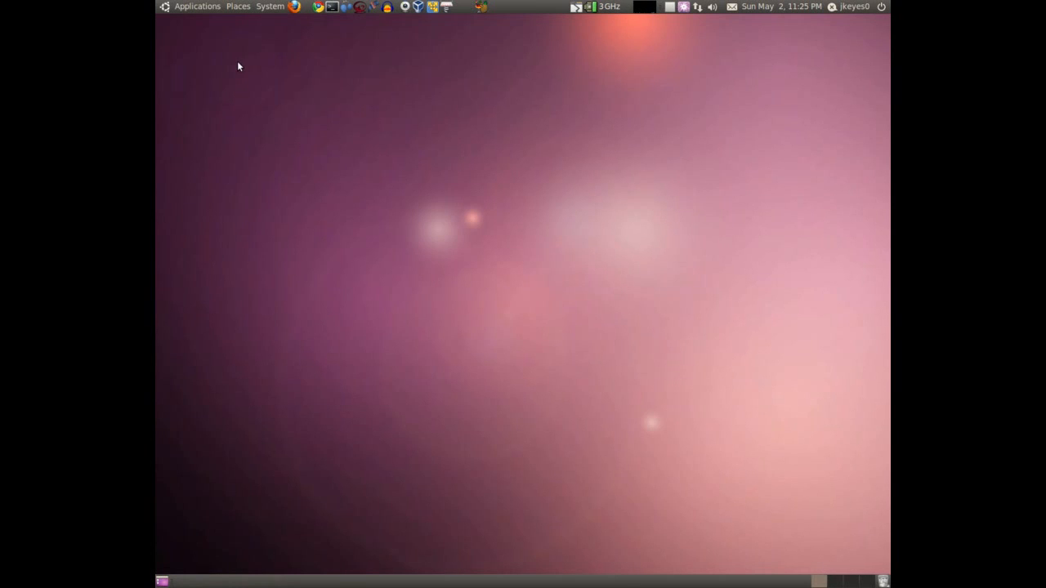
{"action": "left_click", "coordinate": [197, 7]}
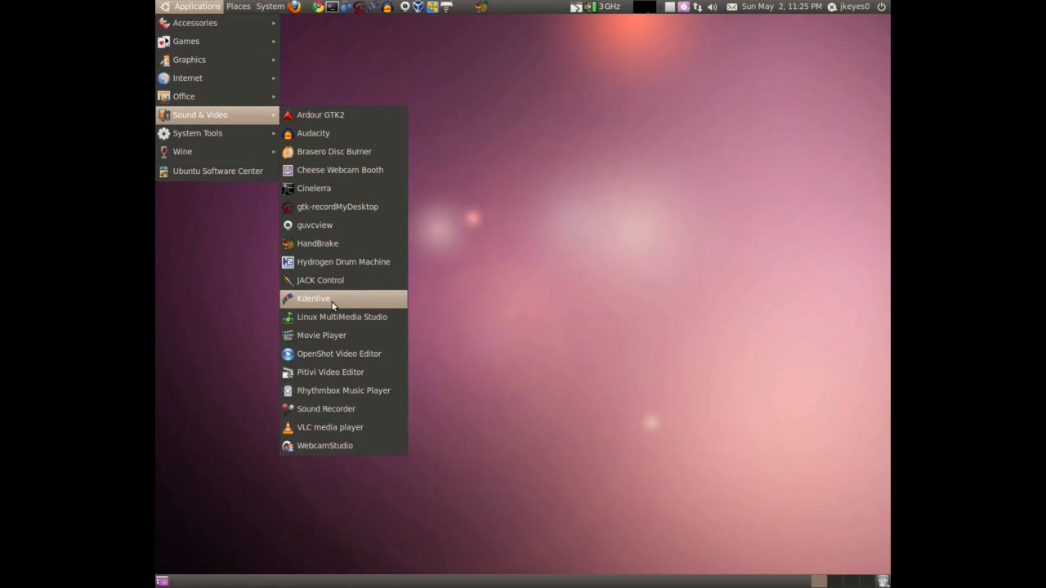
{"action": "left_click", "coordinate": [313, 298]}
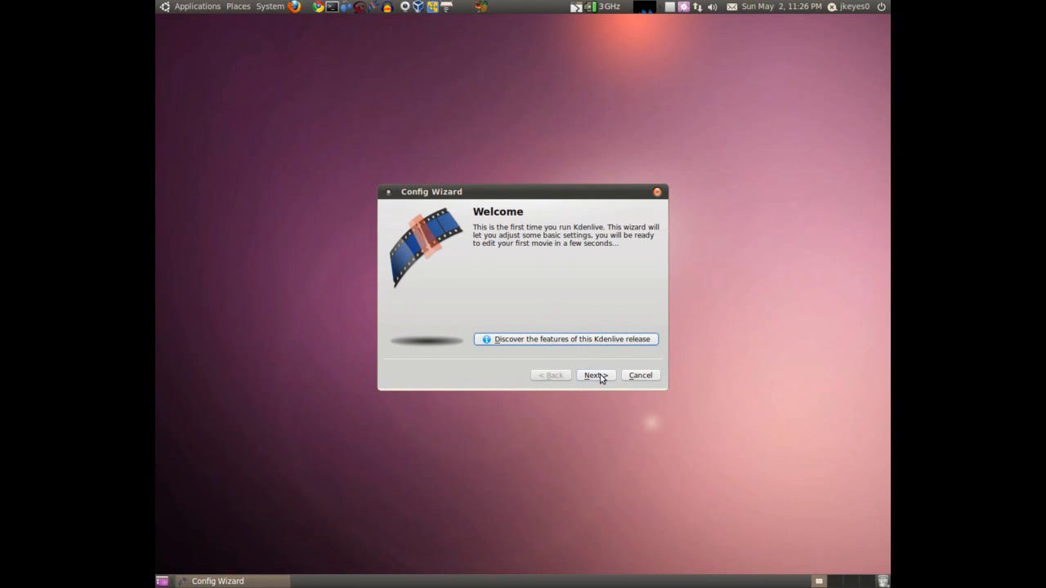
- Move past the Config Wizard's welcome and codec pages to the video standard
{"action": "left_click", "coordinate": [595, 375]}
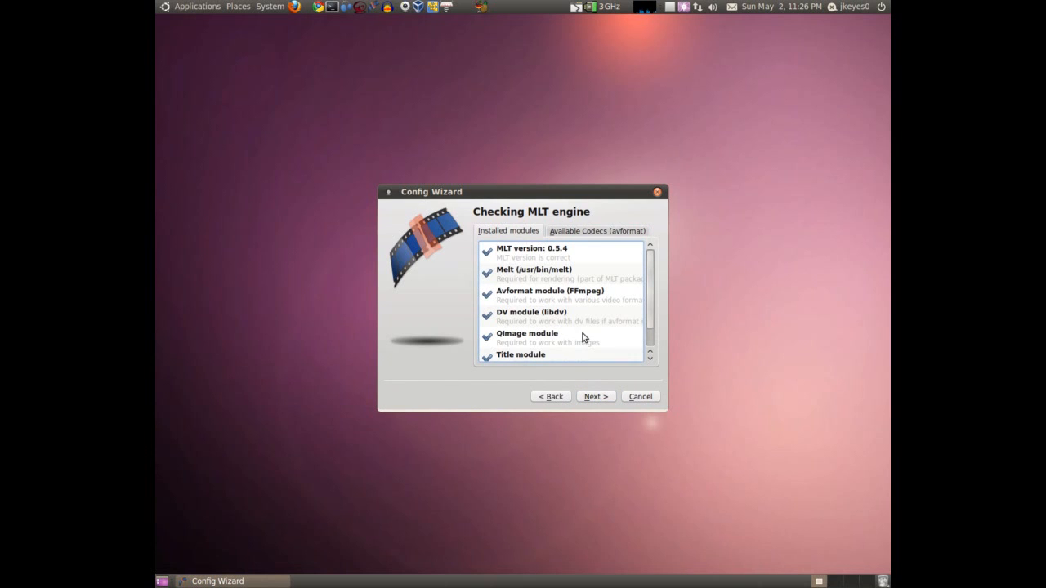
{"action": "left_click", "coordinate": [597, 230]}
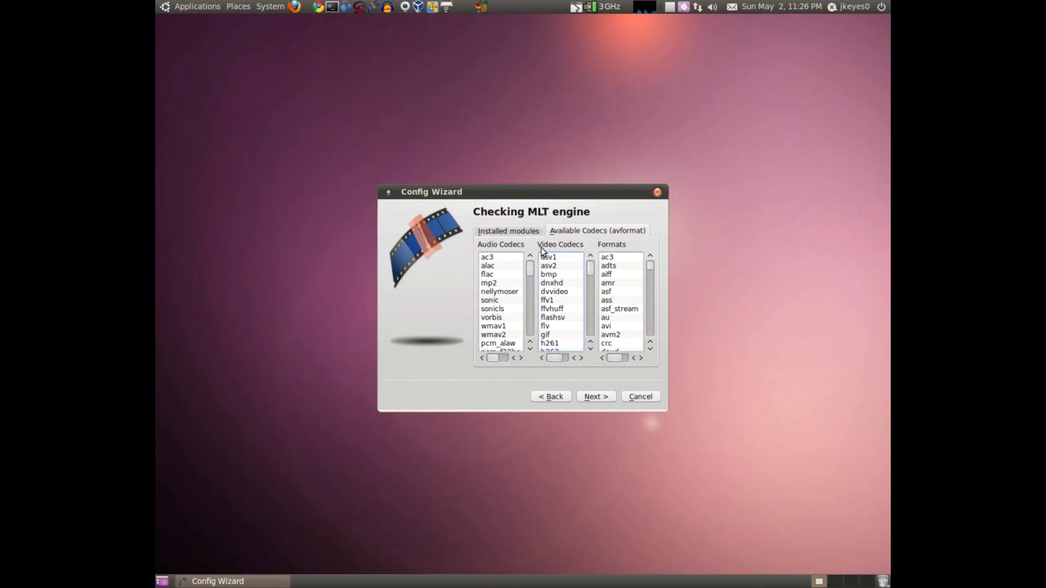
{"action": "left_click", "coordinate": [595, 397]}
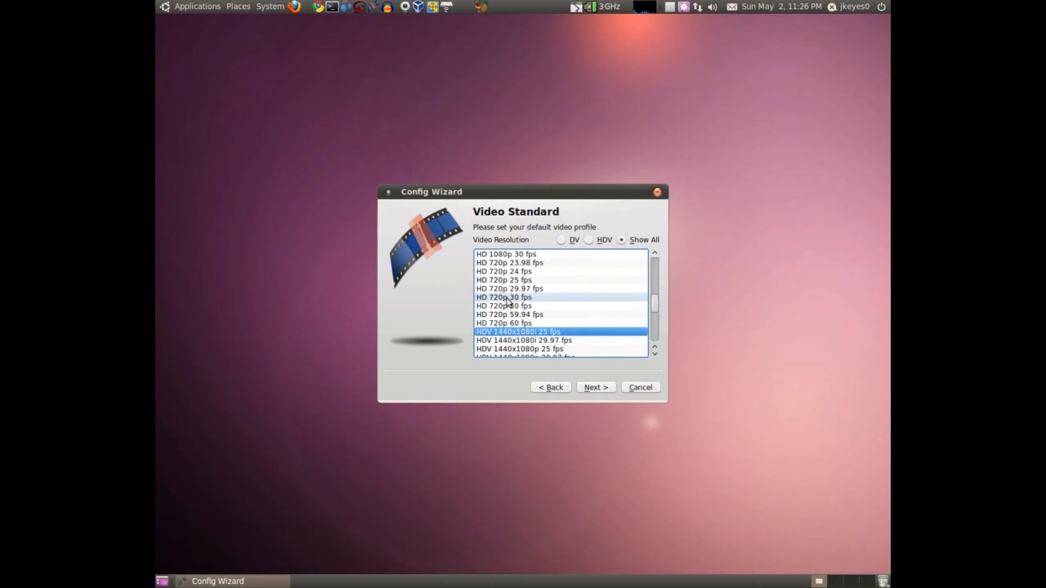
- Choose the HD 720p 30 fps profile, accept additional settings, and finish the wizard
{"action": "left_click", "coordinate": [504, 298]}
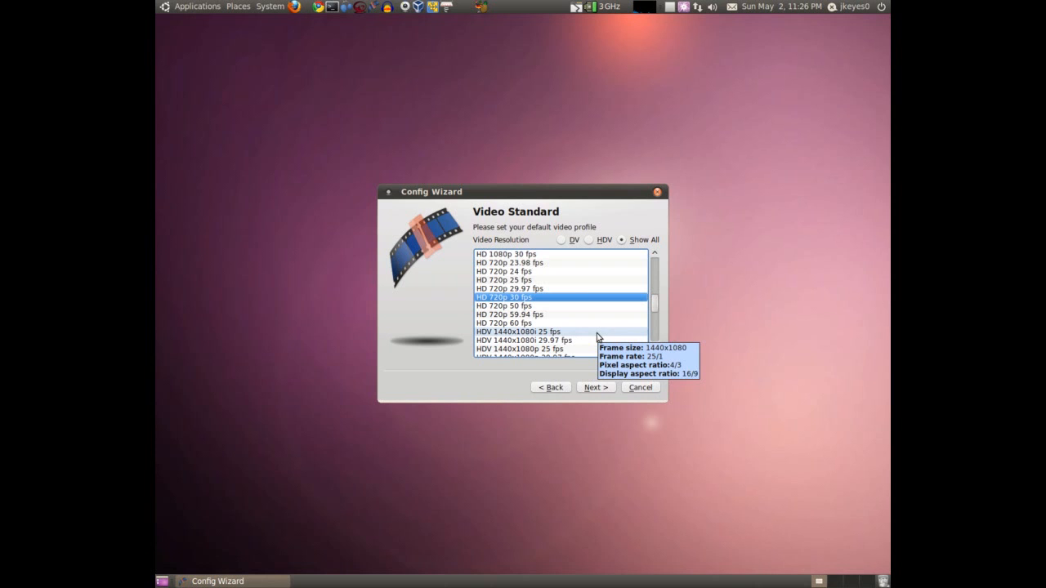
{"action": "scroll", "scroll_direction": "down", "scroll_amount": 3}
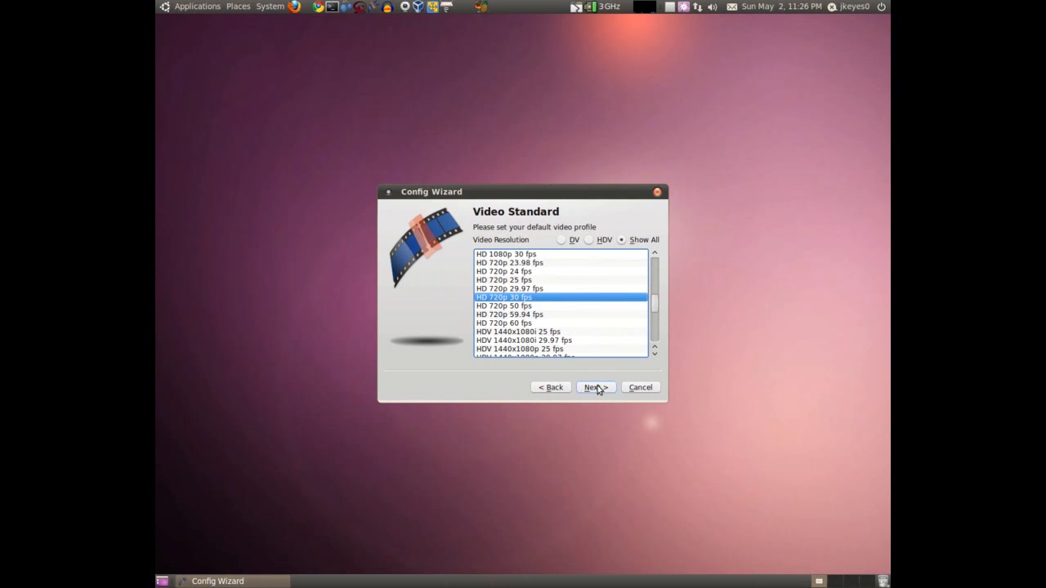
{"action": "left_click", "coordinate": [595, 387]}
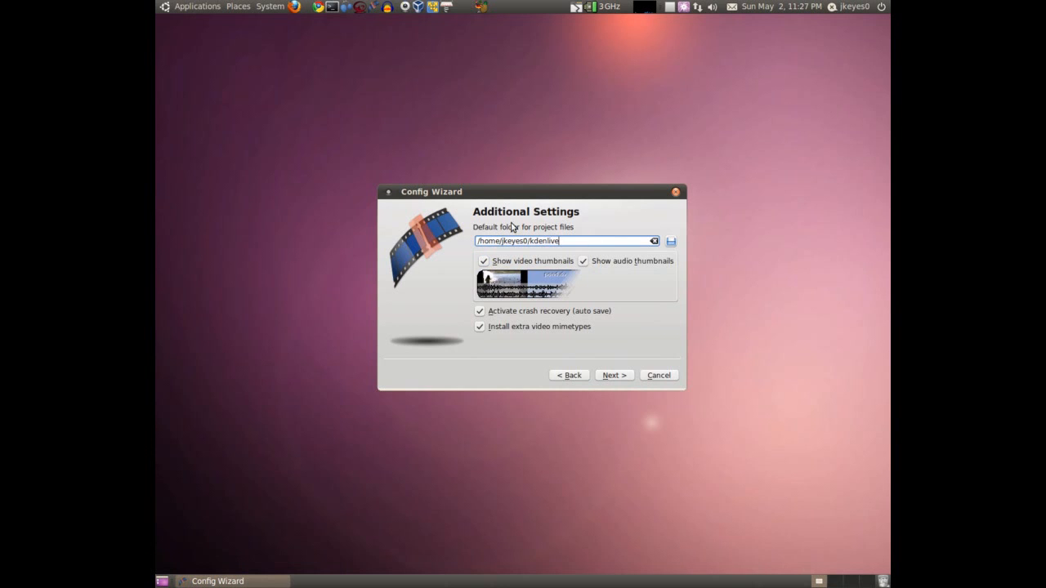
{"action": "mouse_move", "coordinate": [627, 321]}
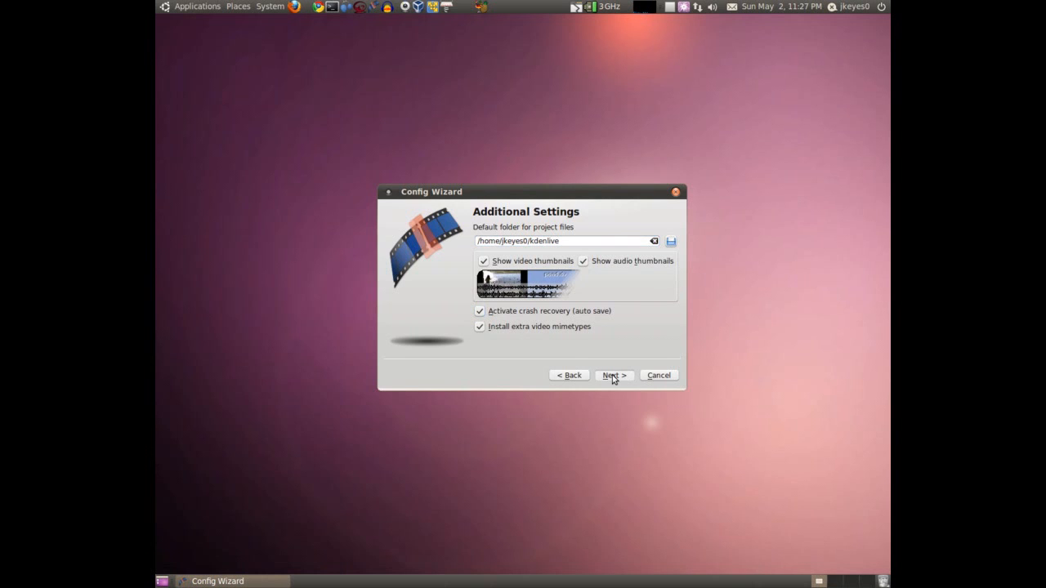
{"action": "left_click", "coordinate": [613, 375]}
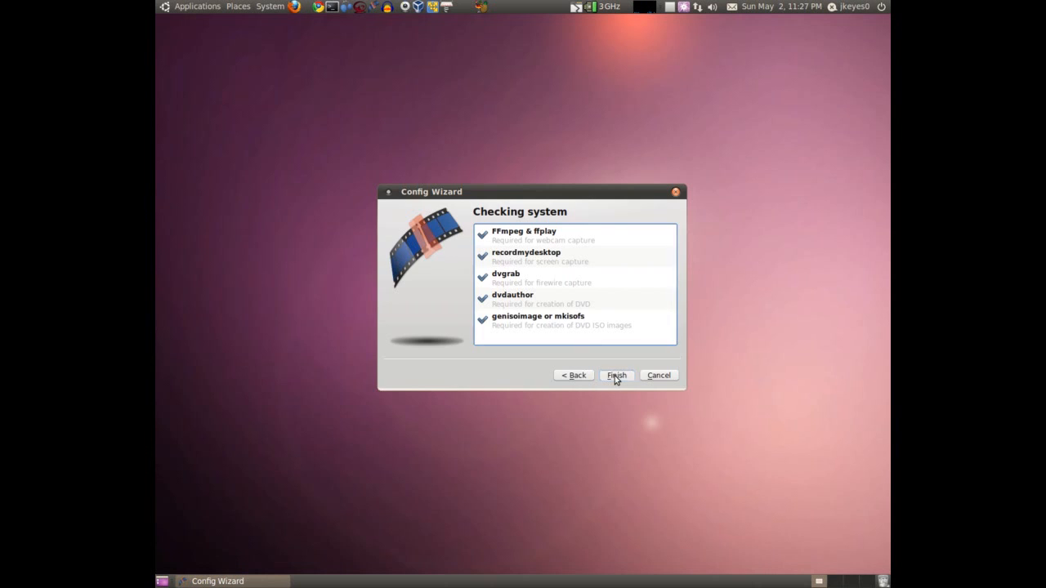
{"action": "left_click", "coordinate": [616, 375]}
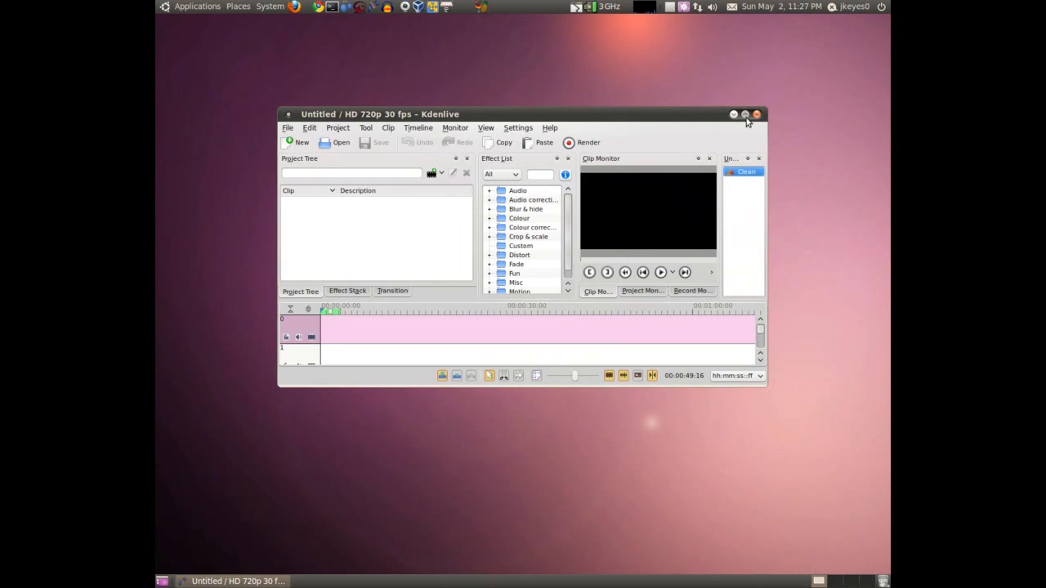
- Maximize the window and browse the Edit, Project, Tool, Clip, Timeline, Monitor and View menus
{"action": "left_click", "coordinate": [744, 114]}
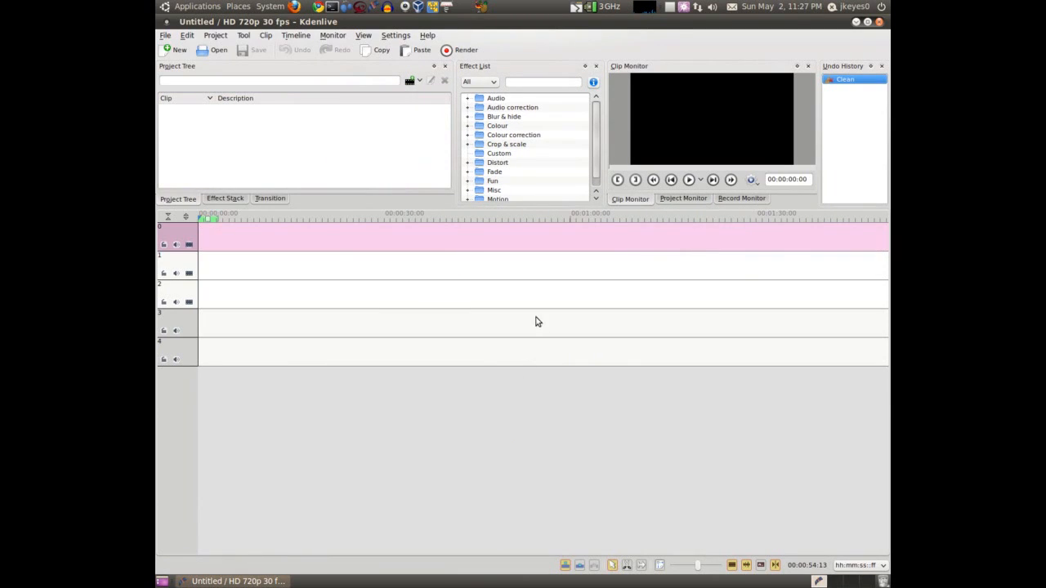
{"action": "mouse_move", "coordinate": [454, 207]}
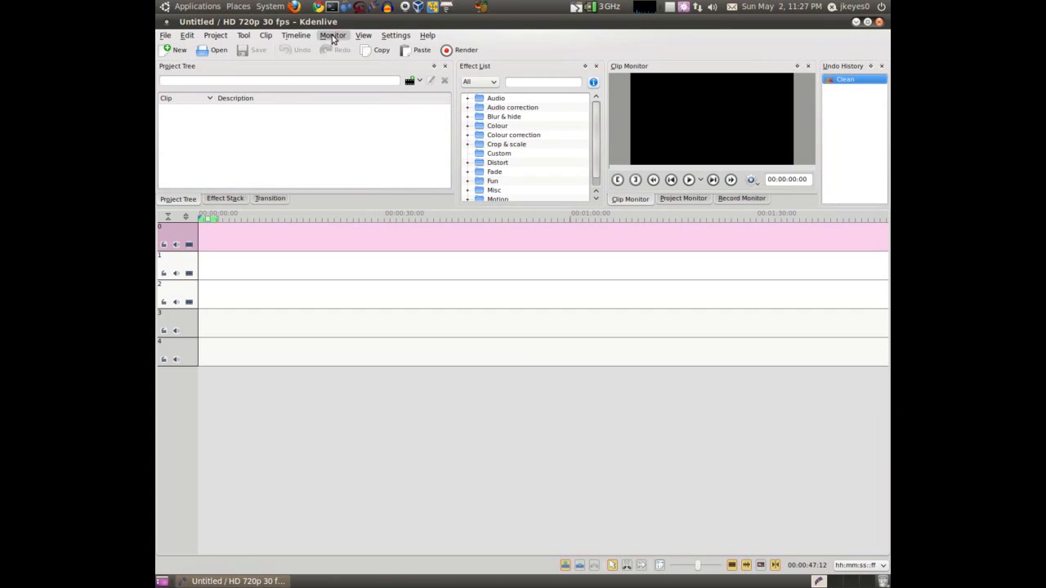
{"action": "left_click", "coordinate": [187, 35]}
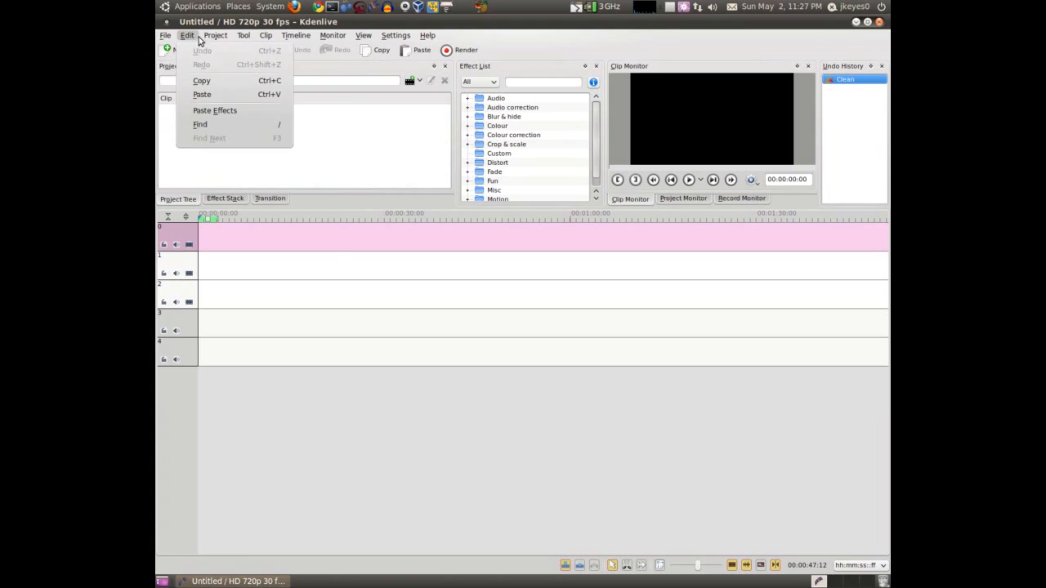
{"action": "left_click", "coordinate": [215, 35]}
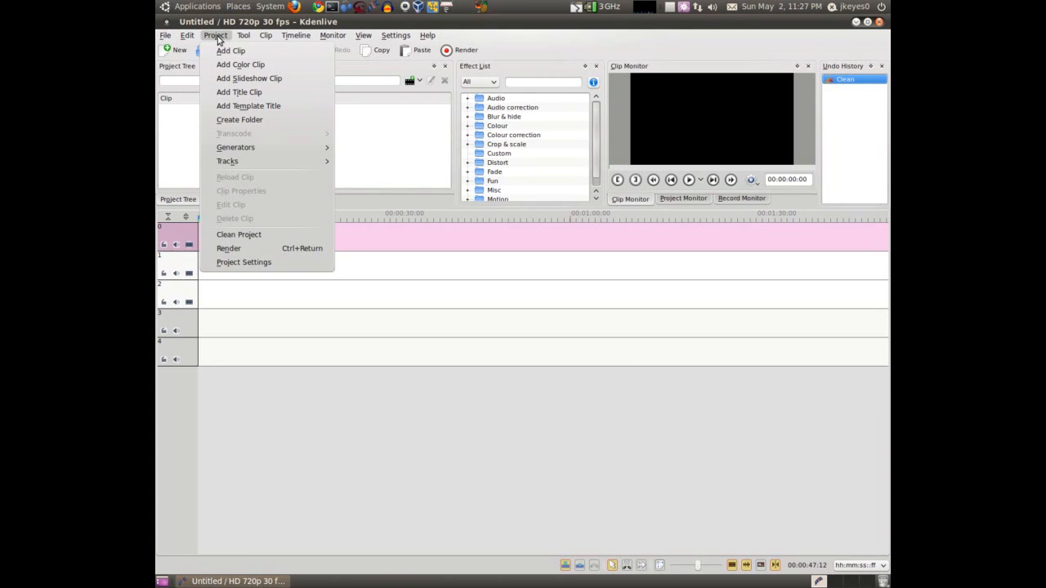
{"action": "left_click", "coordinate": [243, 35]}
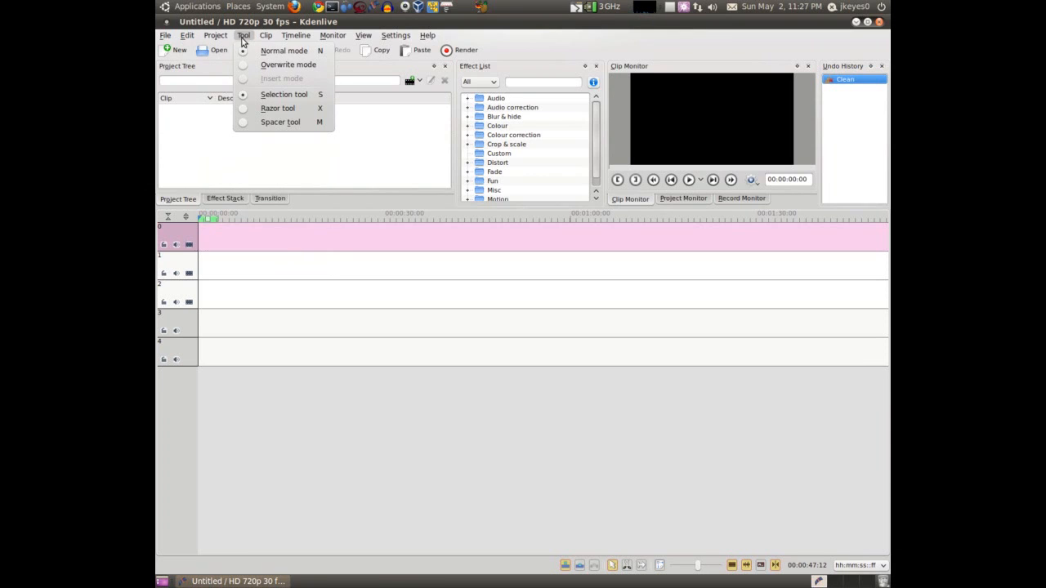
{"action": "left_click", "coordinate": [265, 35]}
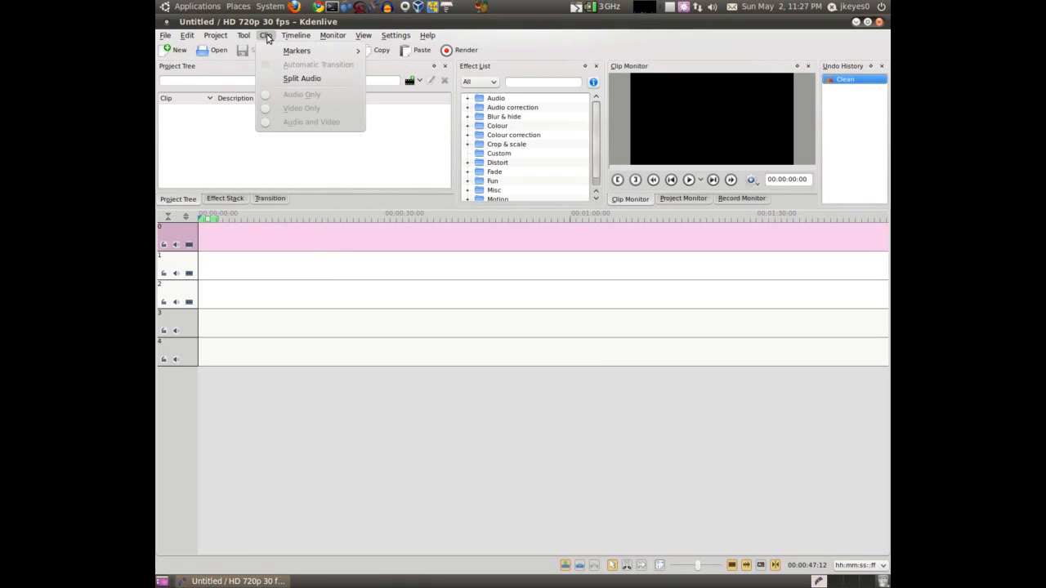
{"action": "mouse_move", "coordinate": [301, 79]}
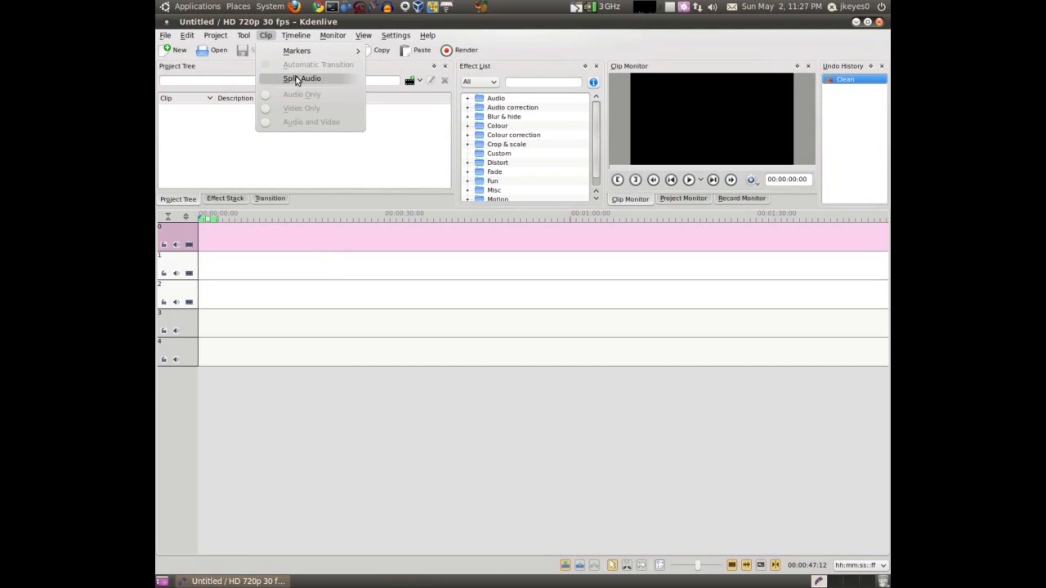
{"action": "left_click", "coordinate": [296, 36]}
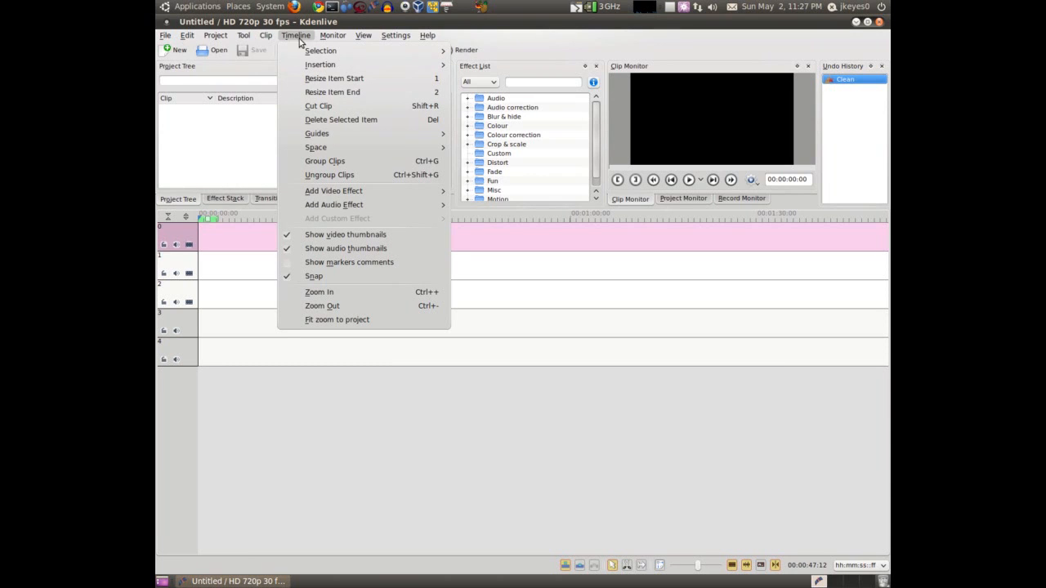
{"action": "mouse_move", "coordinate": [321, 205]}
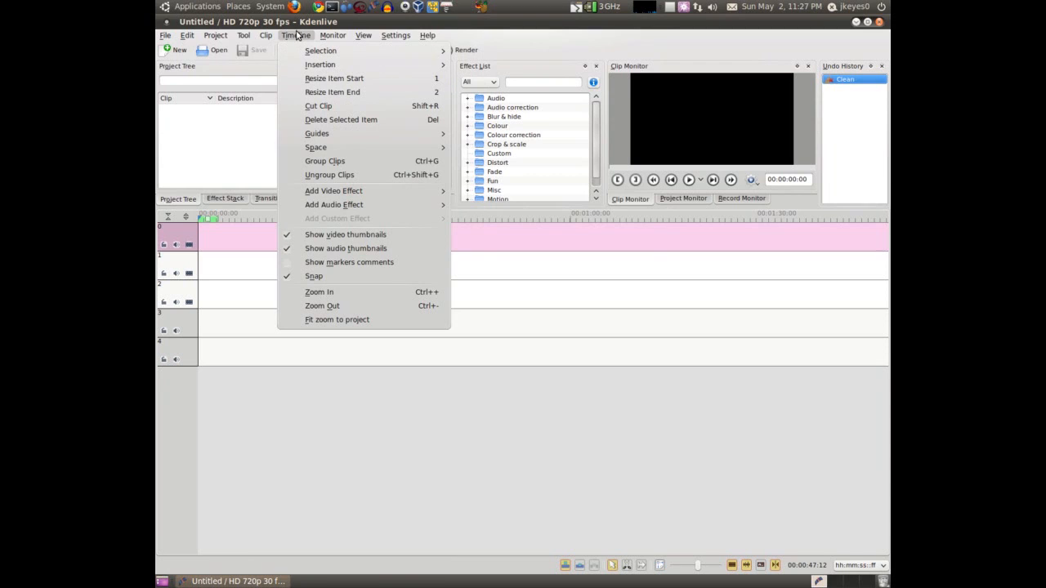
{"action": "left_click", "coordinate": [333, 35]}
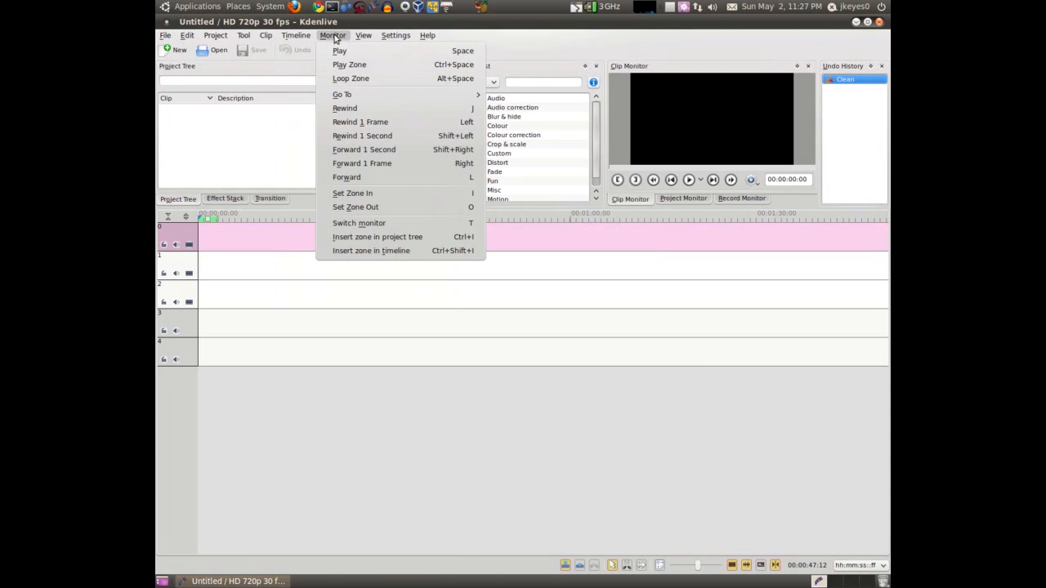
{"action": "mouse_move", "coordinate": [364, 150]}
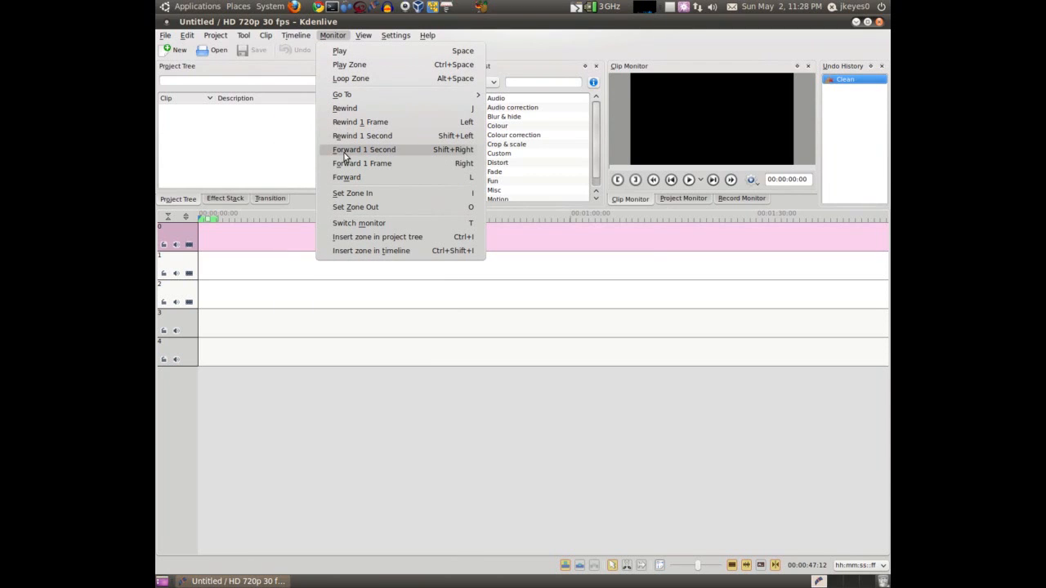
{"action": "left_click", "coordinate": [363, 35]}
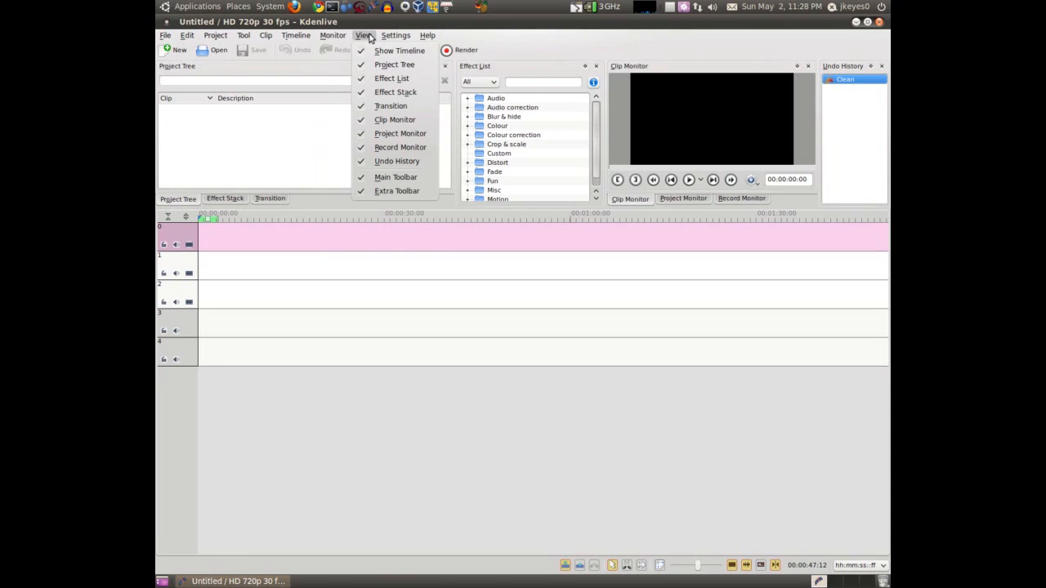
{"action": "mouse_move", "coordinate": [400, 133]}
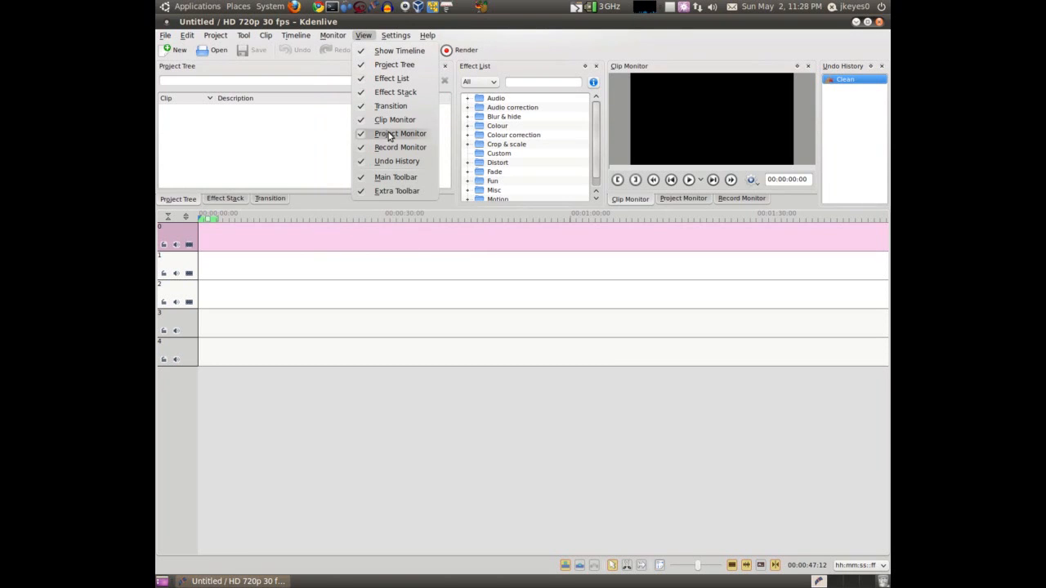
{"action": "mouse_move", "coordinate": [395, 91]}
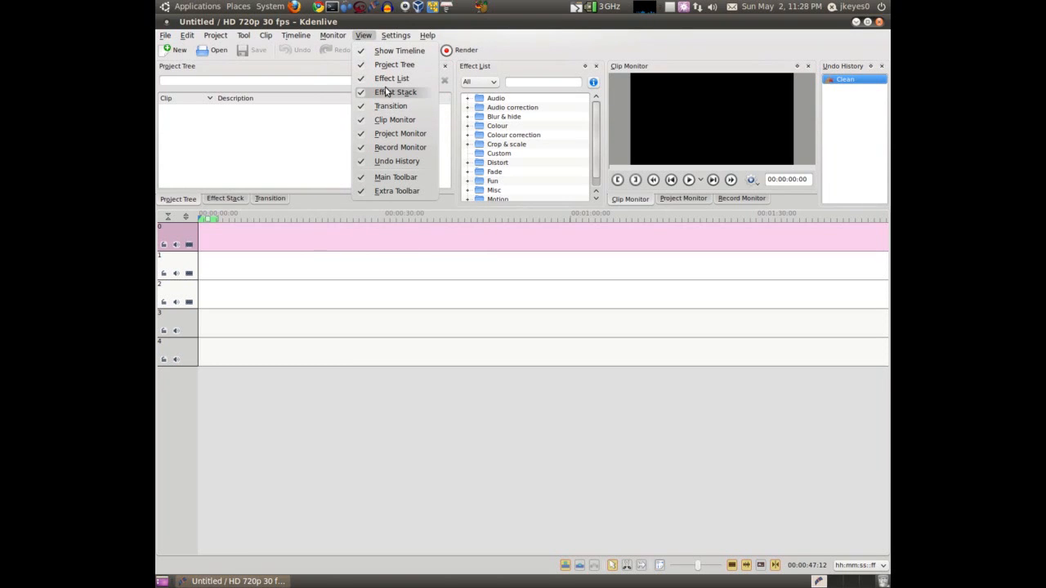
- Open the downloadable add-ons browser from Settings and close it again
{"action": "left_click", "coordinate": [395, 35]}
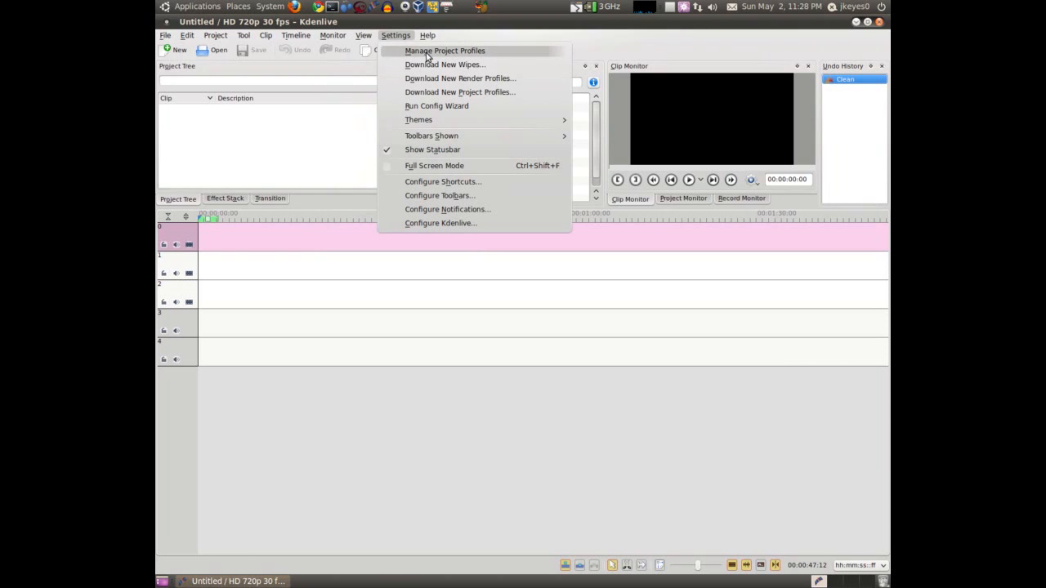
{"action": "mouse_move", "coordinate": [460, 78]}
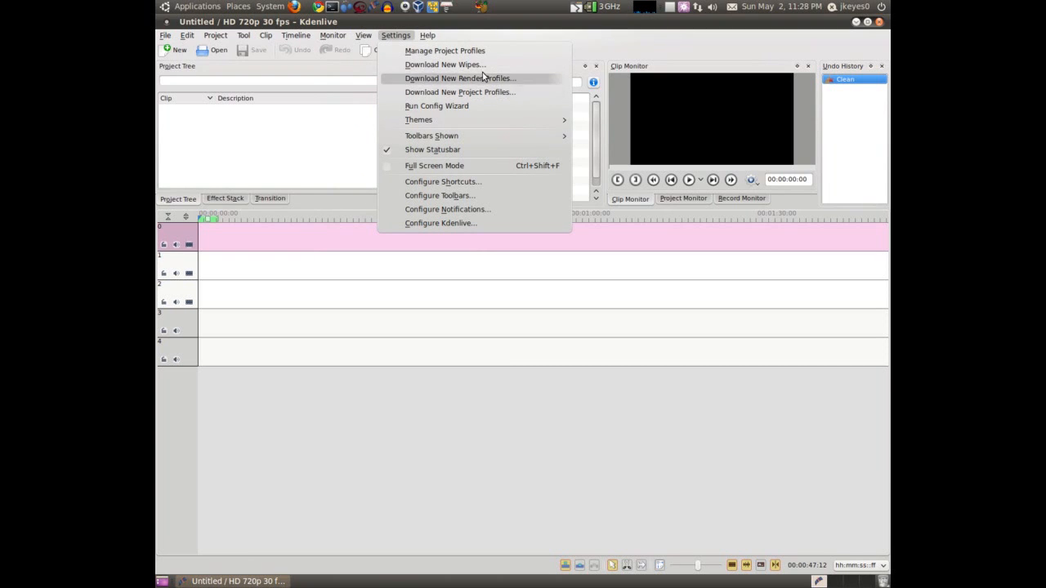
{"action": "left_click", "coordinate": [460, 77]}
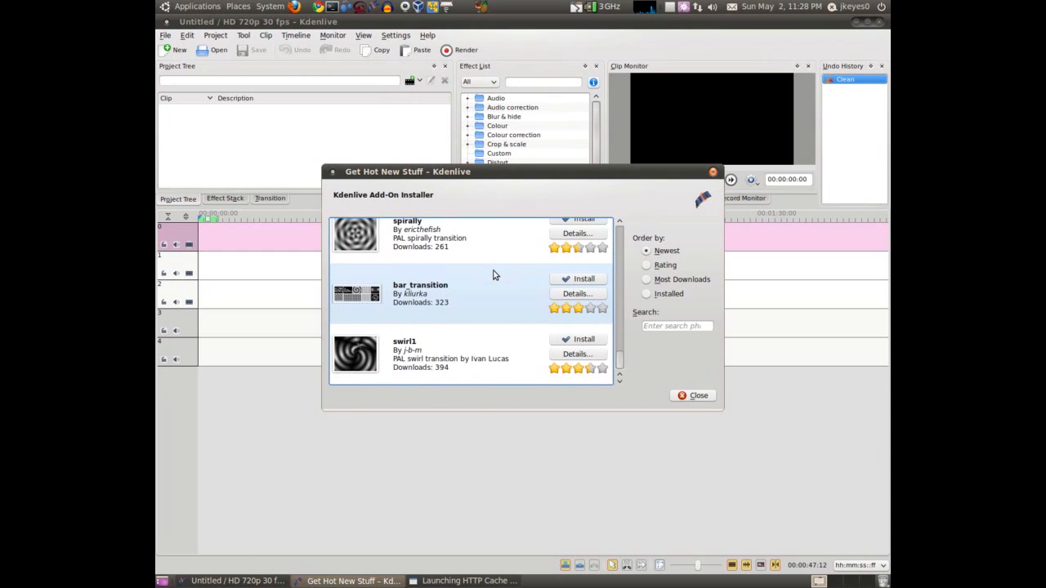
{"action": "left_click", "coordinate": [692, 395]}
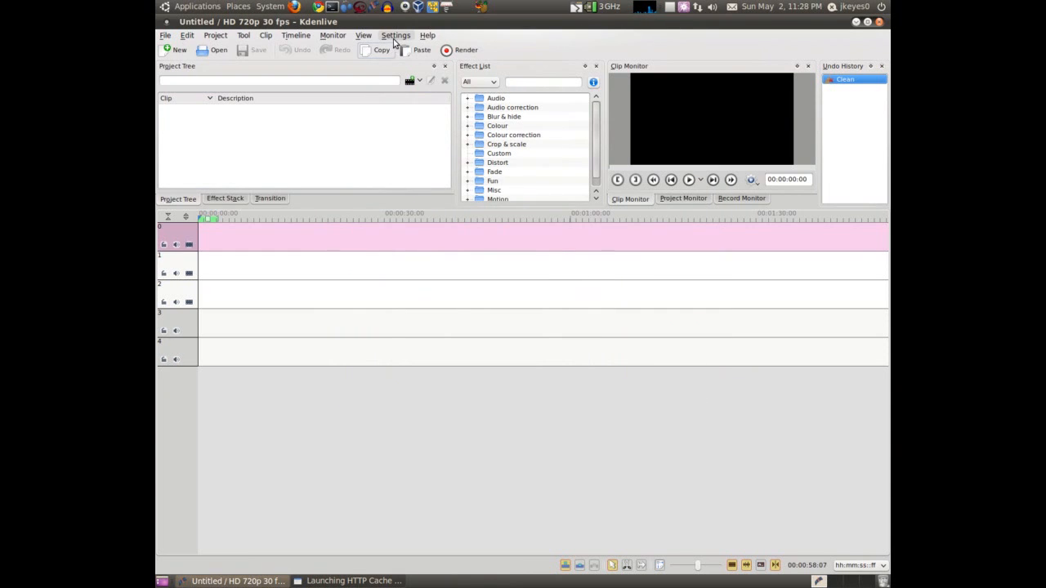
- Install the YouTube 1280x720 3000k render profile and close the installer
{"action": "left_click", "coordinate": [395, 35]}
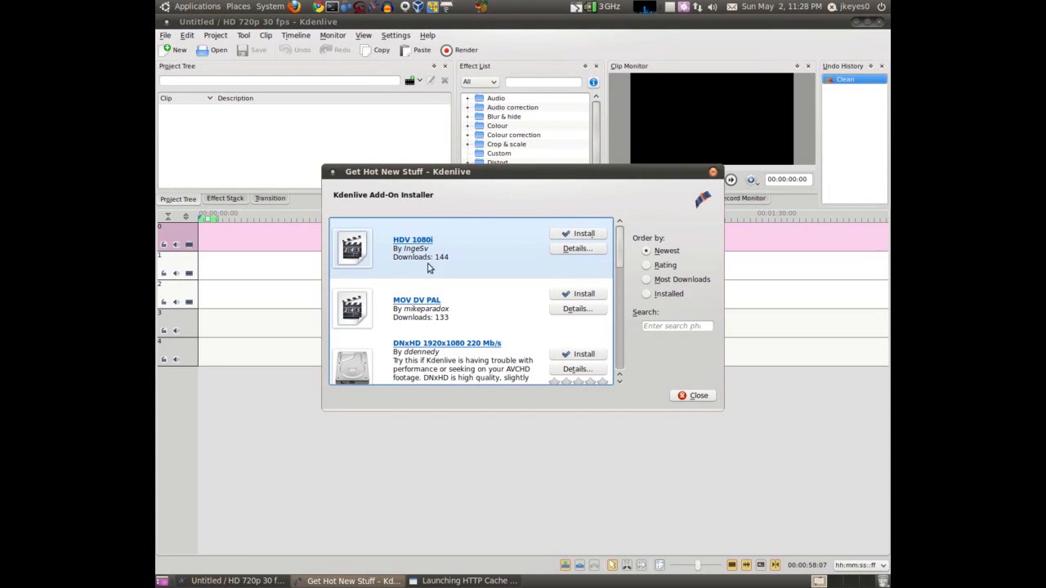
{"action": "scroll", "scroll_direction": "down", "scroll_amount": 3}
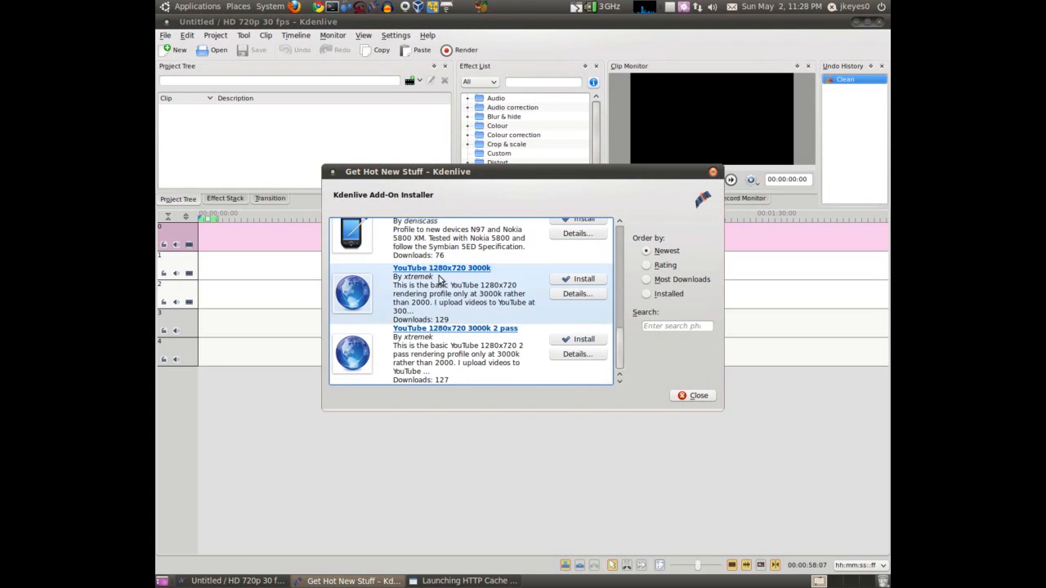
{"action": "left_click", "coordinate": [584, 278]}
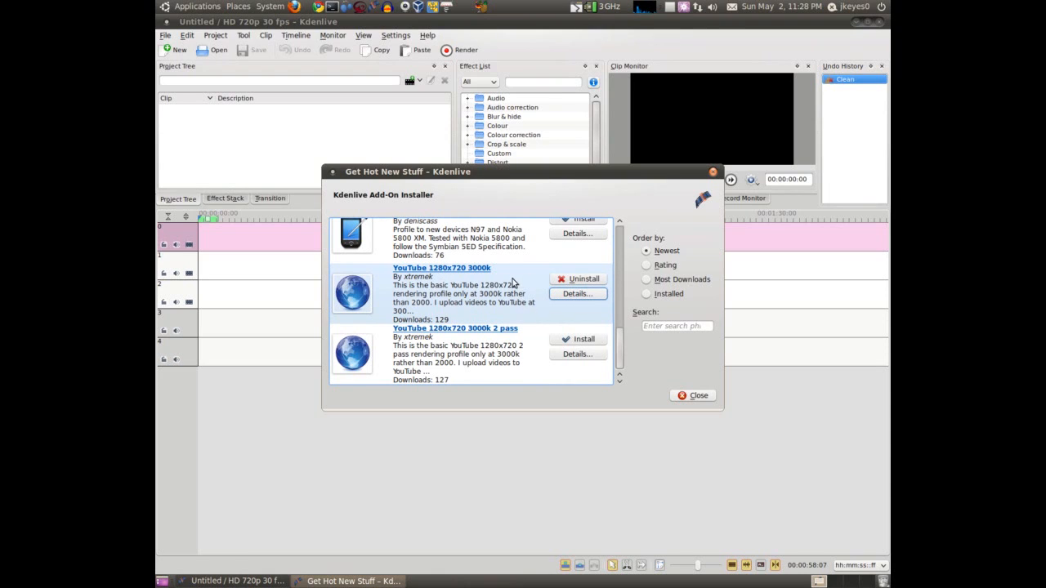
{"action": "left_click", "coordinate": [692, 395]}
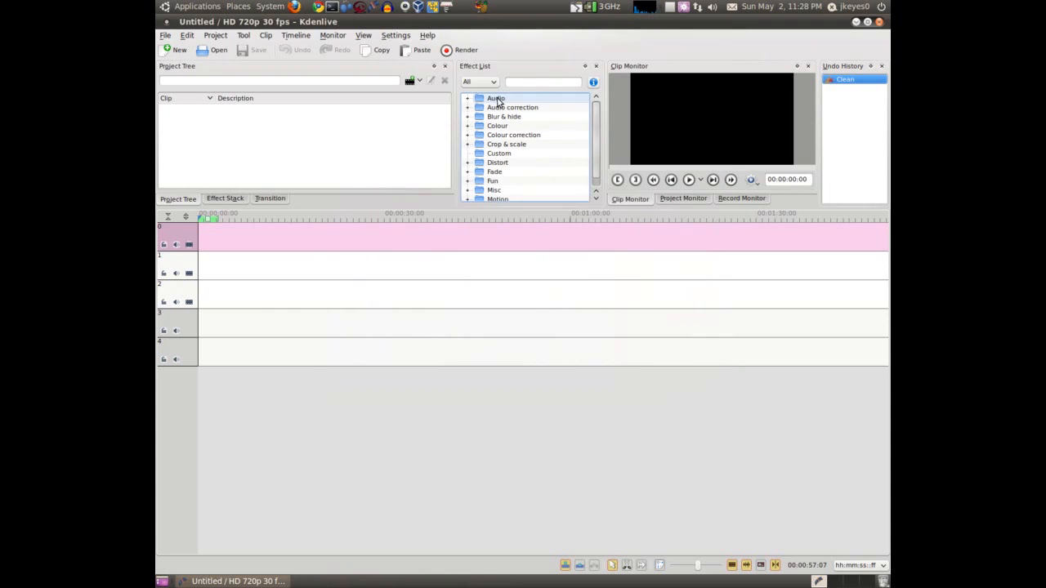
{"action": "left_click", "coordinate": [466, 50]}
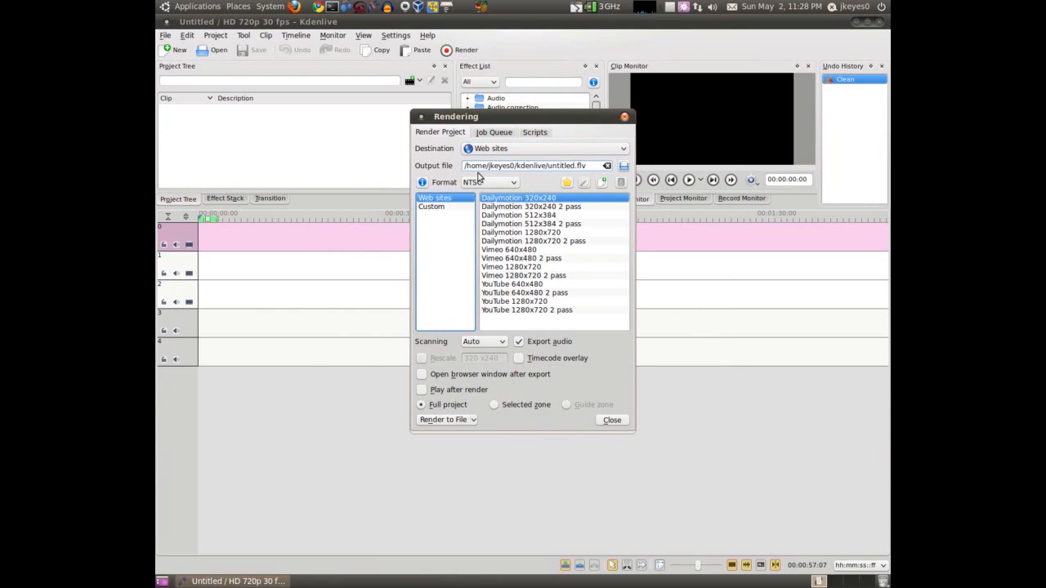
{"action": "left_click", "coordinate": [514, 301]}
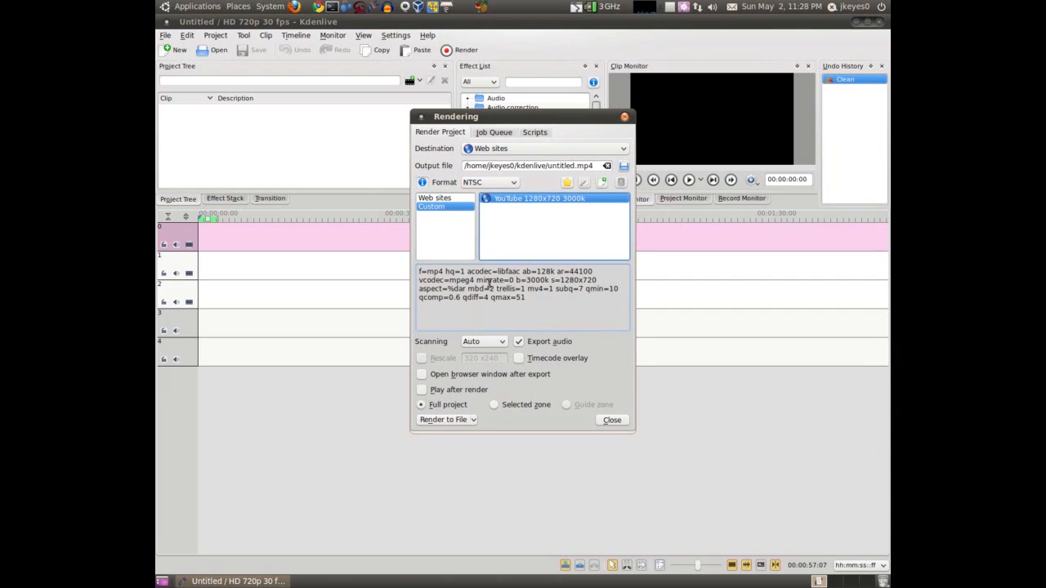
{"action": "mouse_move", "coordinate": [562, 317]}
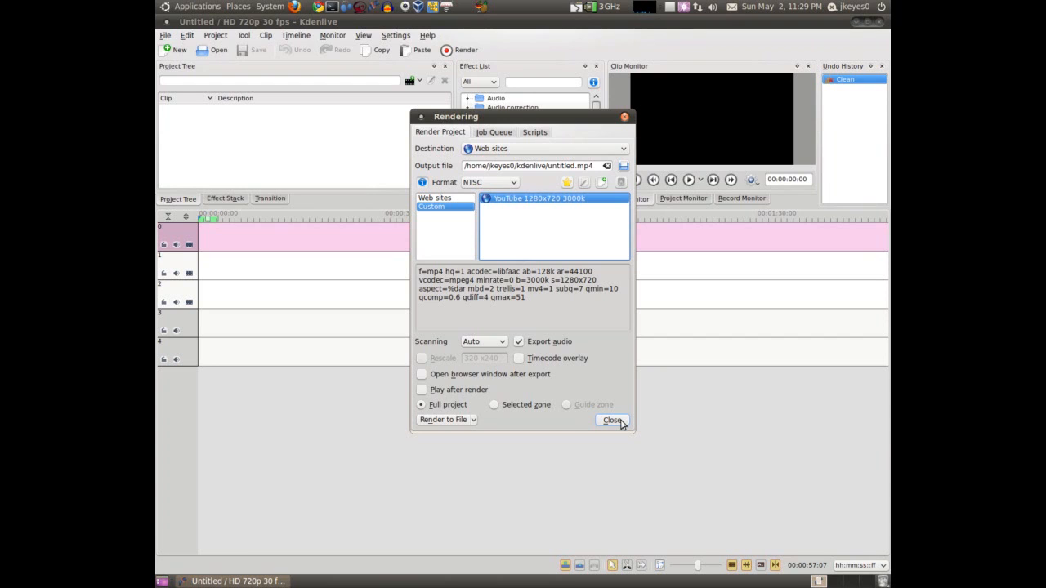
{"action": "left_click", "coordinate": [613, 420]}
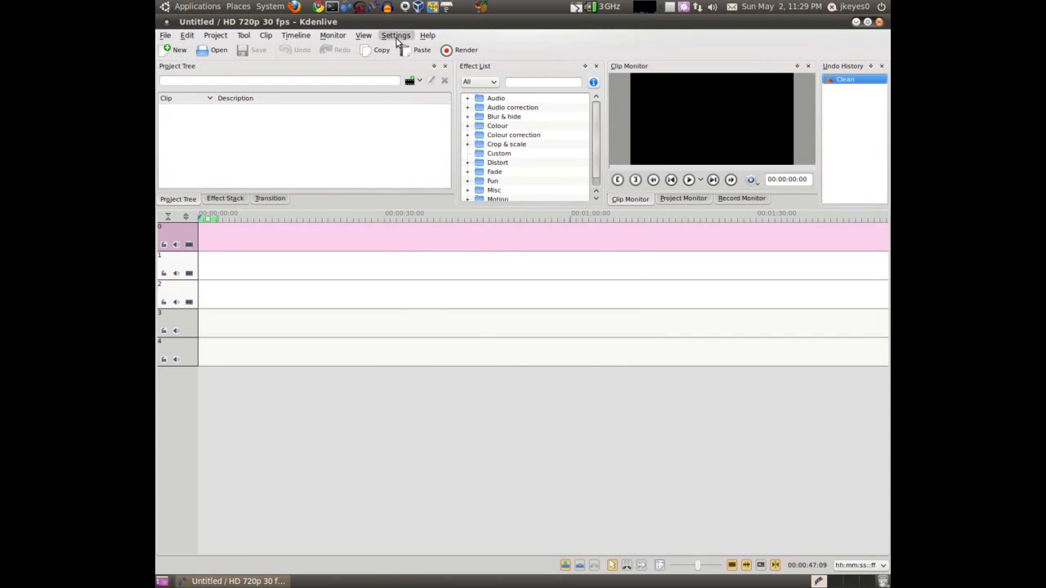
{"action": "left_click", "coordinate": [396, 35]}
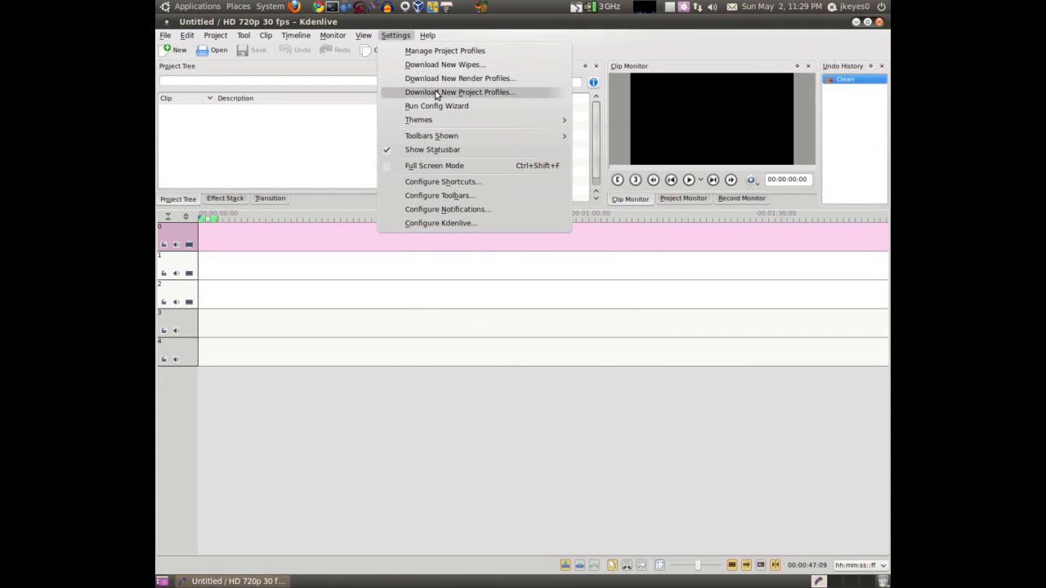
{"action": "left_click", "coordinate": [459, 92]}
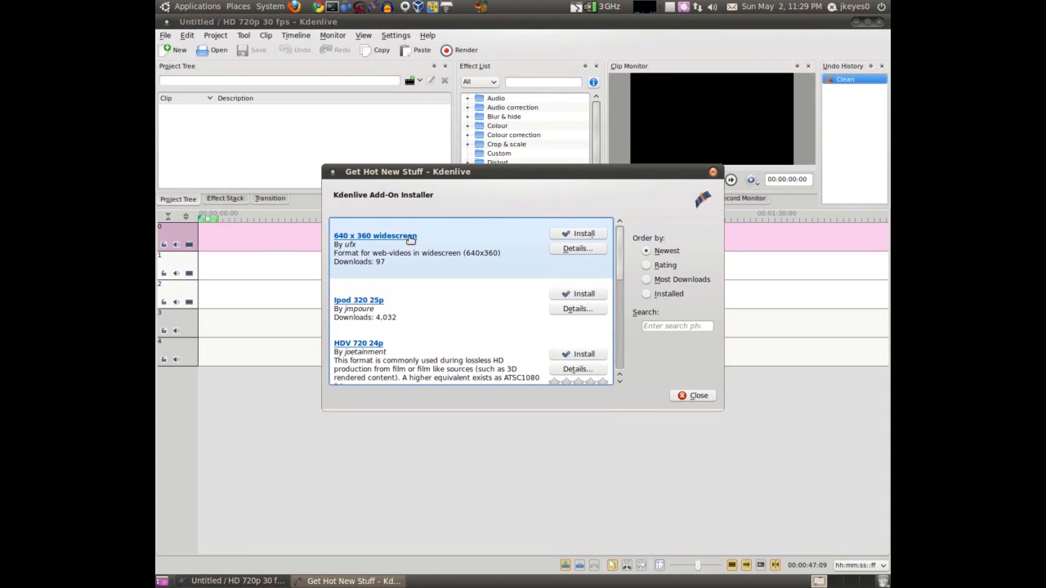
{"action": "scroll", "scroll_direction": "down", "scroll_amount": 3}
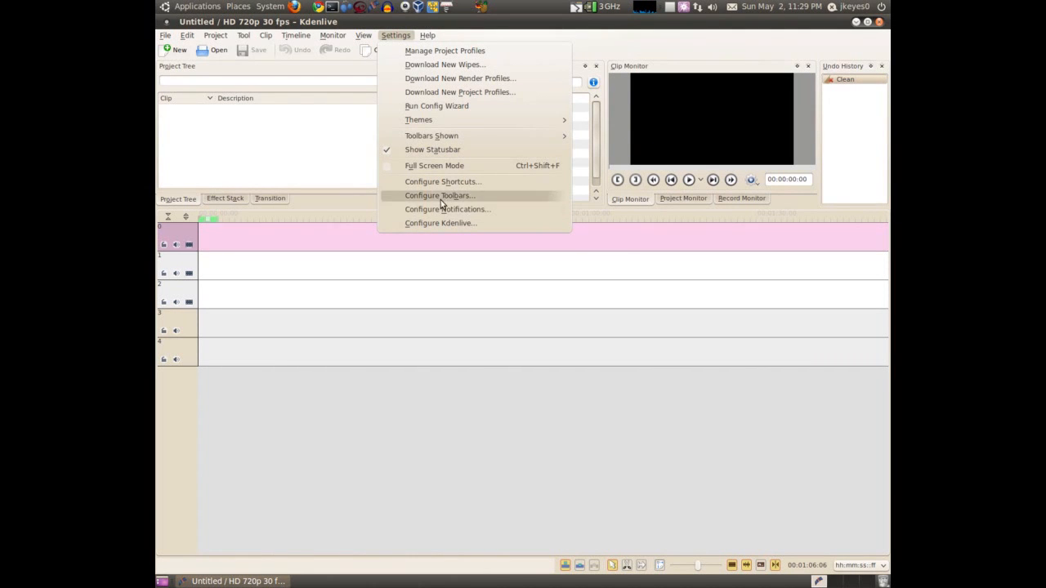
{"action": "left_click", "coordinate": [447, 209]}
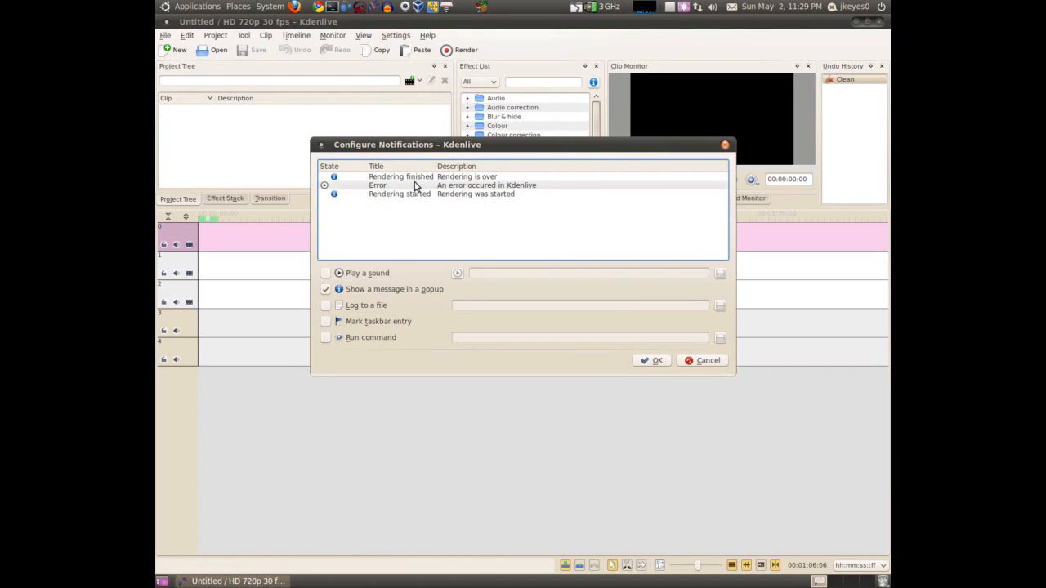
{"action": "left_click", "coordinate": [326, 273]}
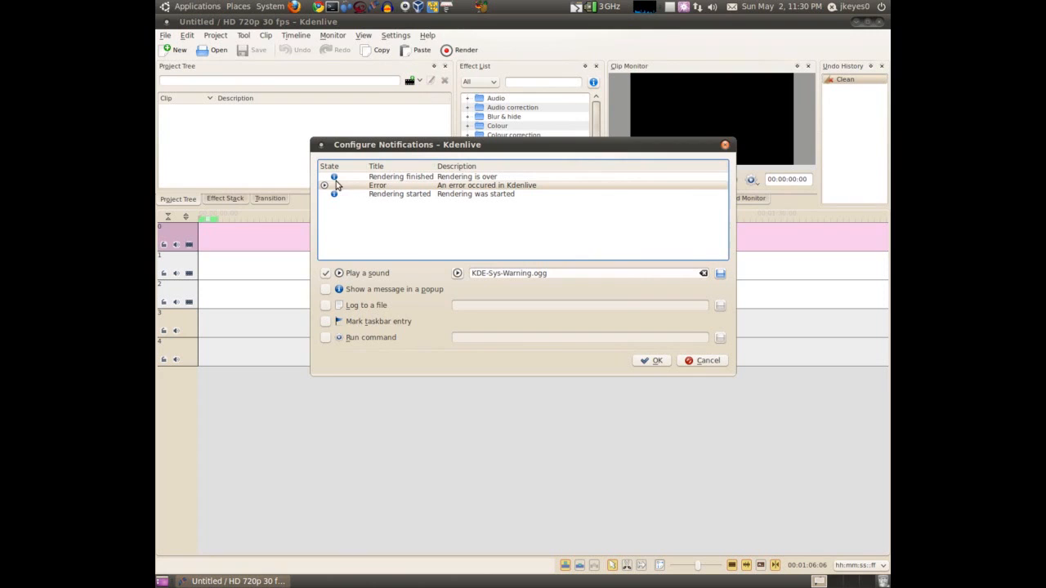
{"action": "left_click", "coordinate": [326, 273]}
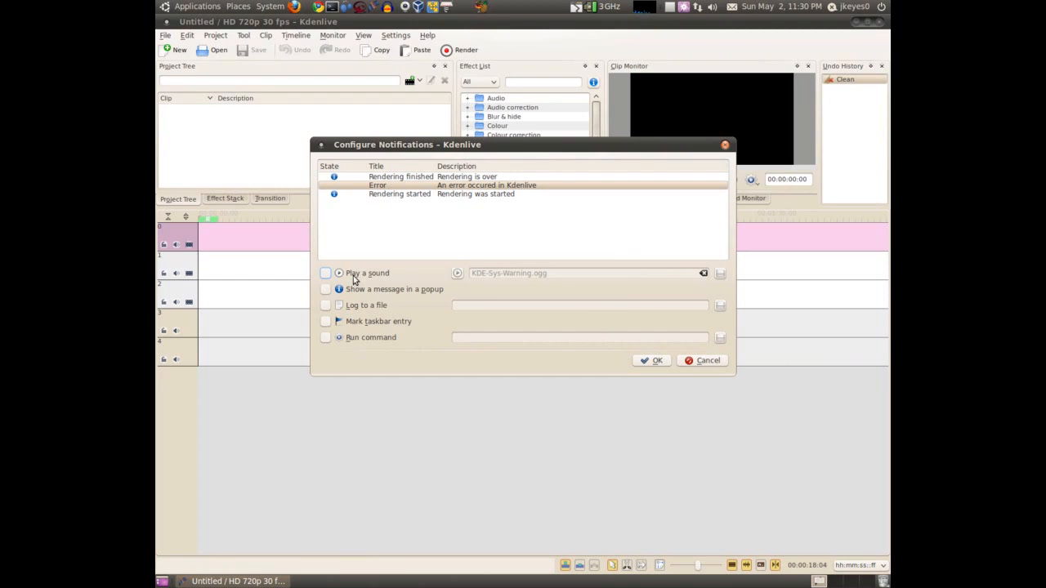
{"action": "left_click", "coordinate": [401, 176]}
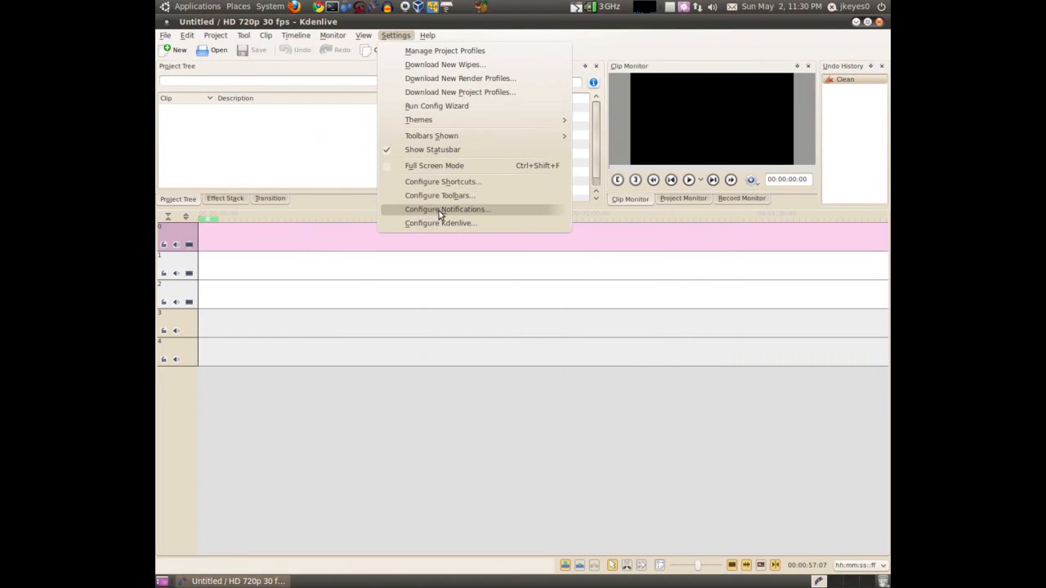
{"action": "left_click", "coordinate": [439, 195]}
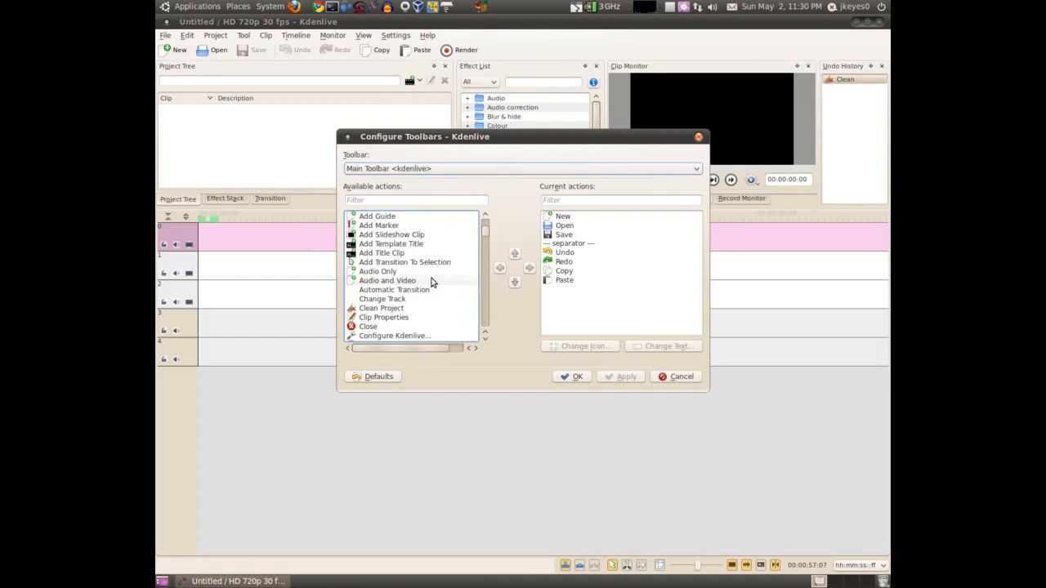
{"action": "scroll", "scroll_direction": "down", "scroll_amount": 3}
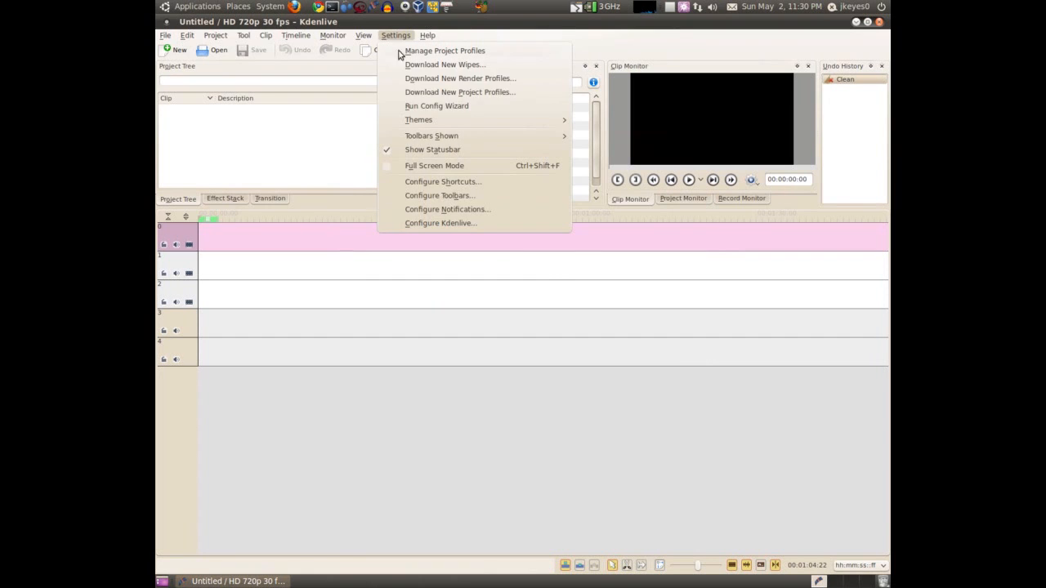
{"action": "left_click", "coordinate": [443, 182]}
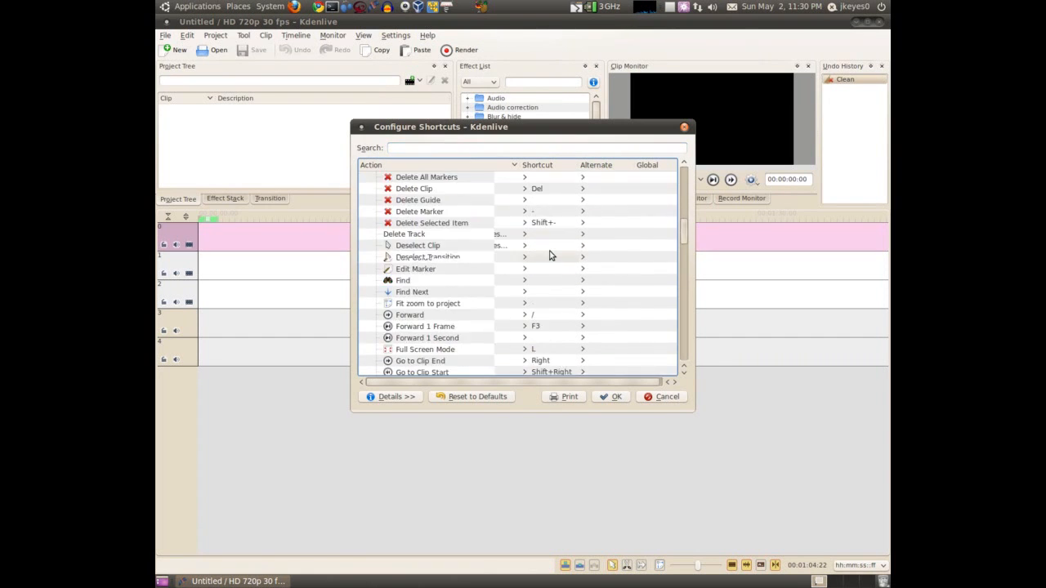
{"action": "left_click", "coordinate": [667, 396]}
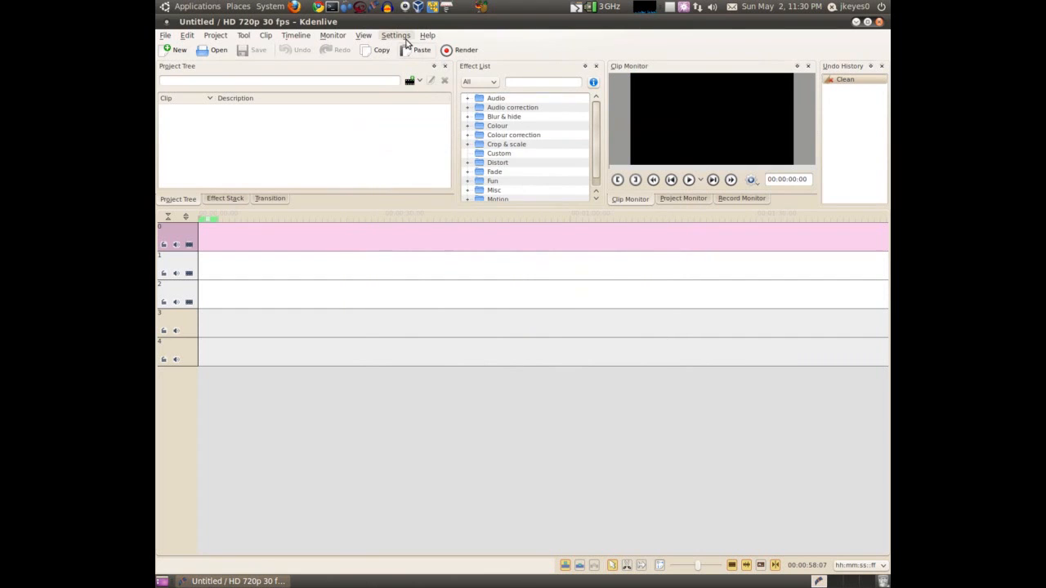
{"action": "left_click", "coordinate": [396, 35]}
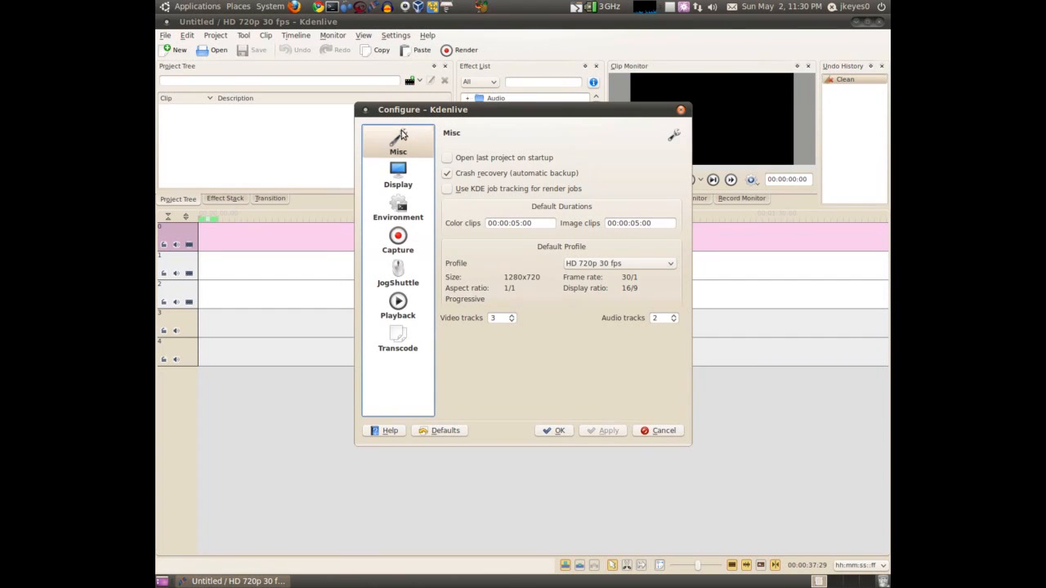
{"action": "mouse_move", "coordinate": [714, 426]}
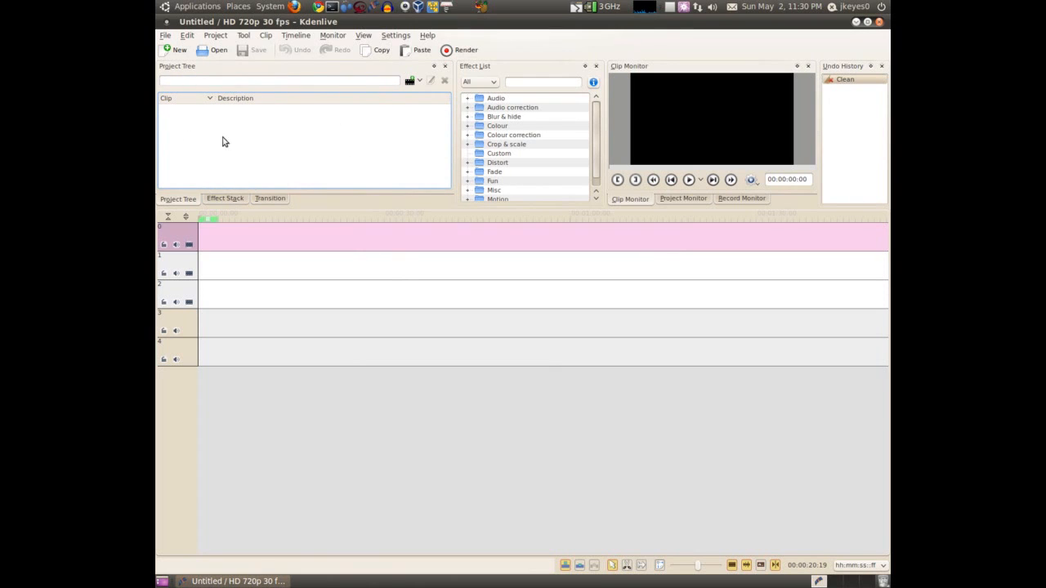
{"action": "mouse_move", "coordinate": [180, 175]}
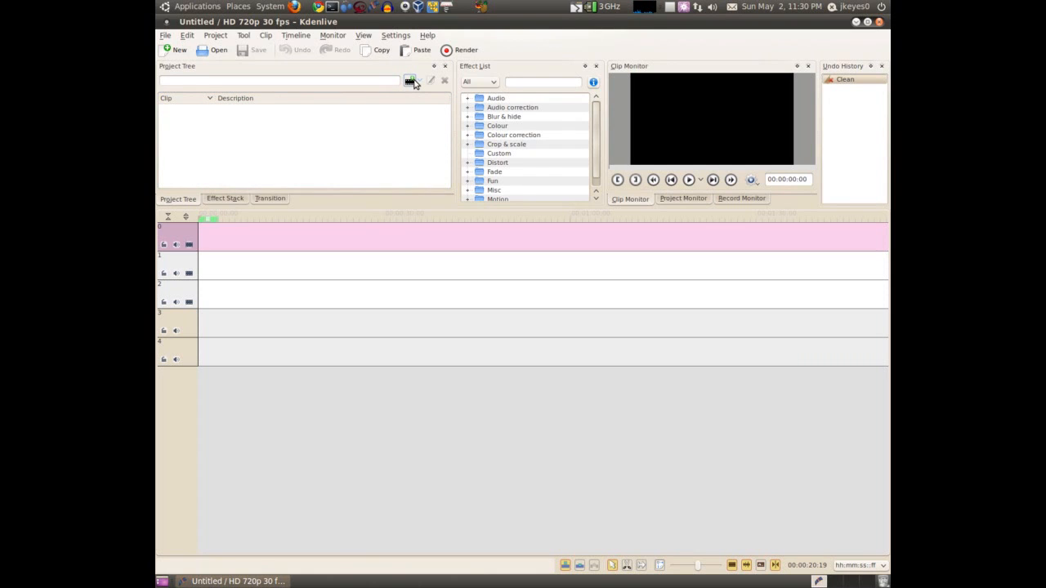
- Open the Project Tree's Add Clip dropdown listing color, title, slideshow and generator clips
{"action": "left_click", "coordinate": [410, 80]}
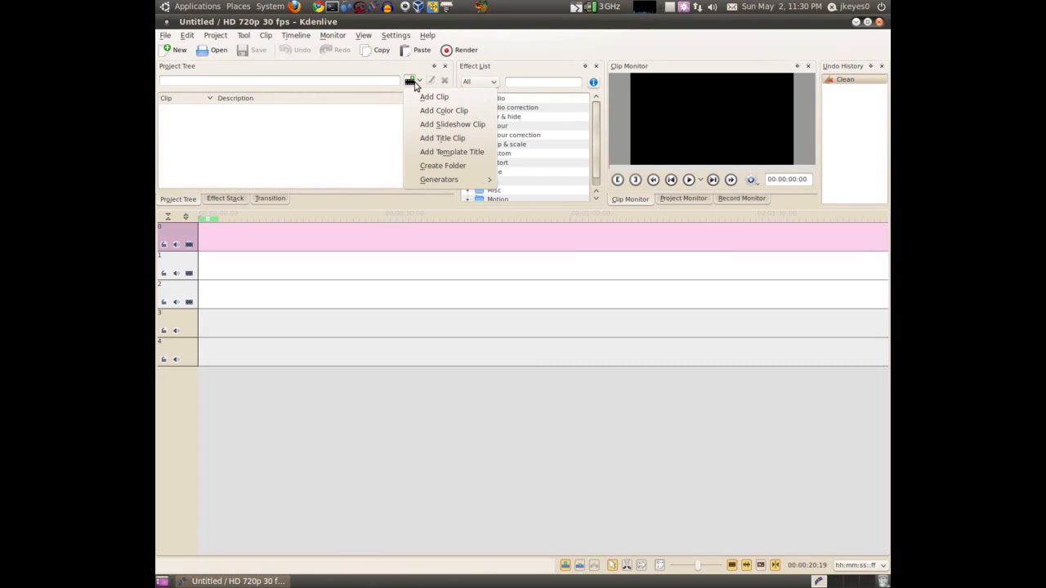
{"action": "mouse_move", "coordinate": [452, 124]}
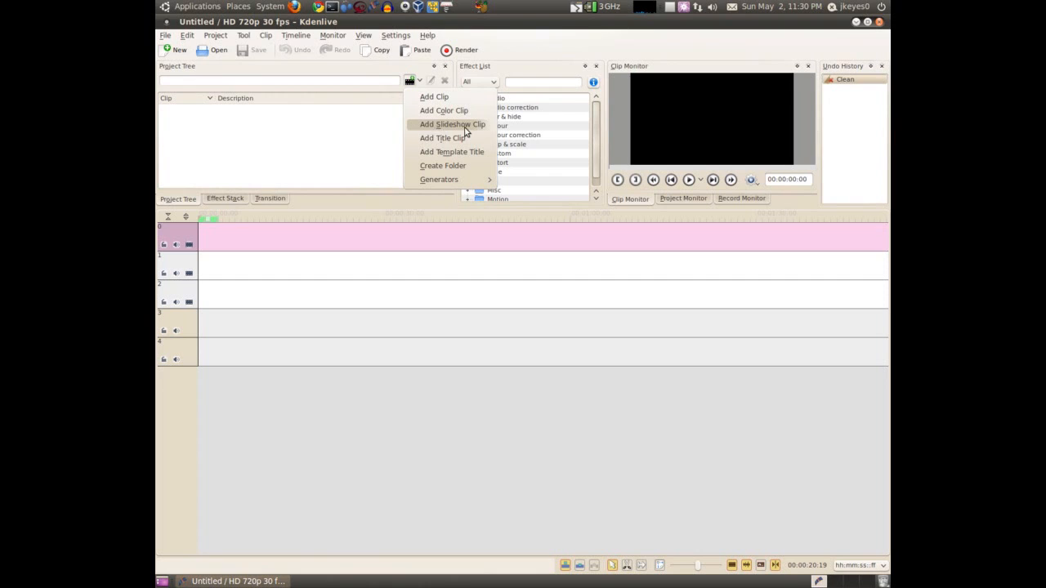
{"action": "mouse_move", "coordinate": [447, 170]}
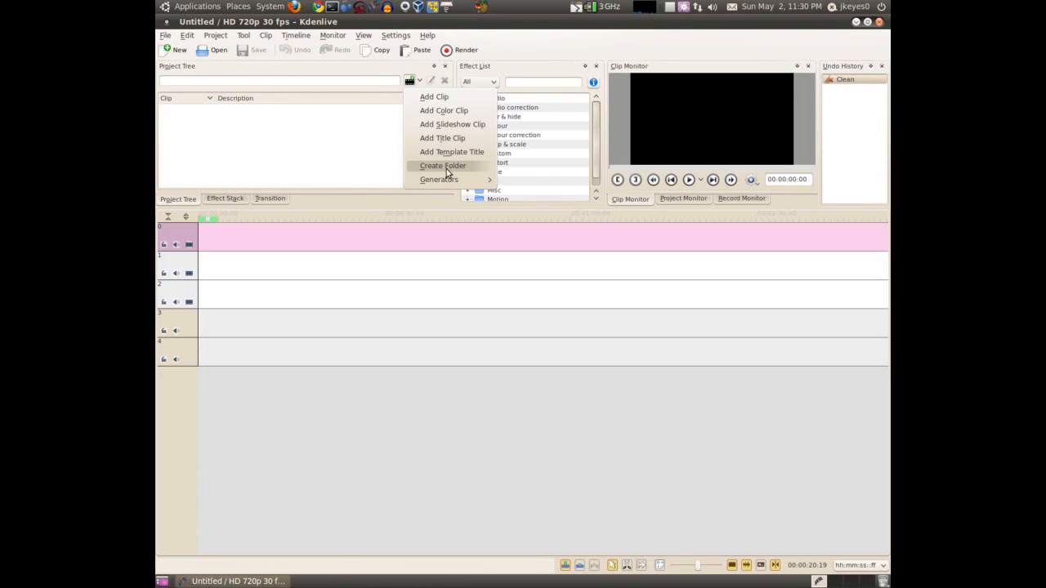
{"action": "mouse_move", "coordinate": [439, 179]}
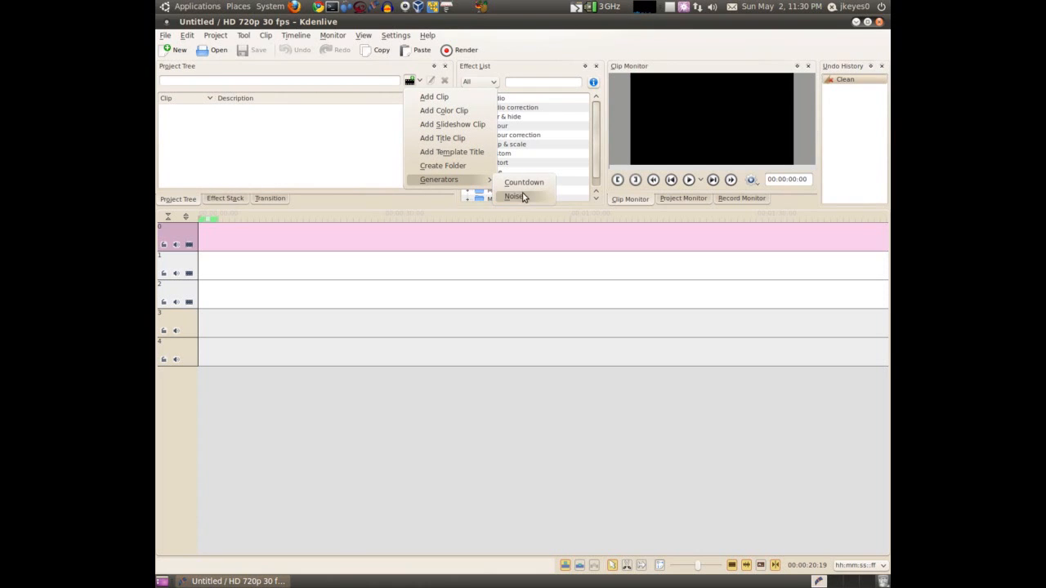
{"action": "mouse_move", "coordinate": [524, 183]}
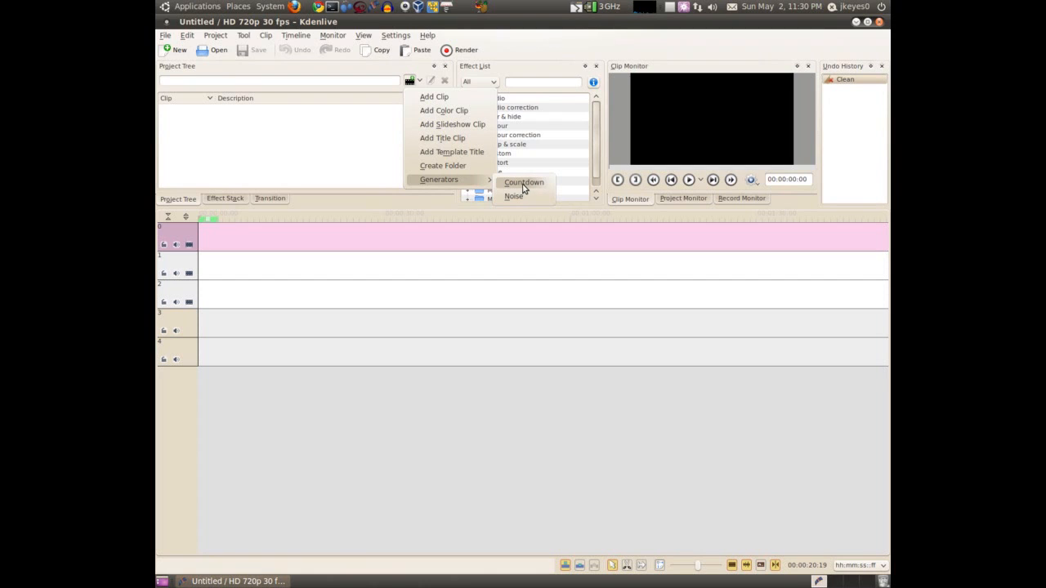
- Create a black 00:00:05:00 color clip named Color Clip via Add Color Clip
{"action": "left_click", "coordinate": [444, 110]}
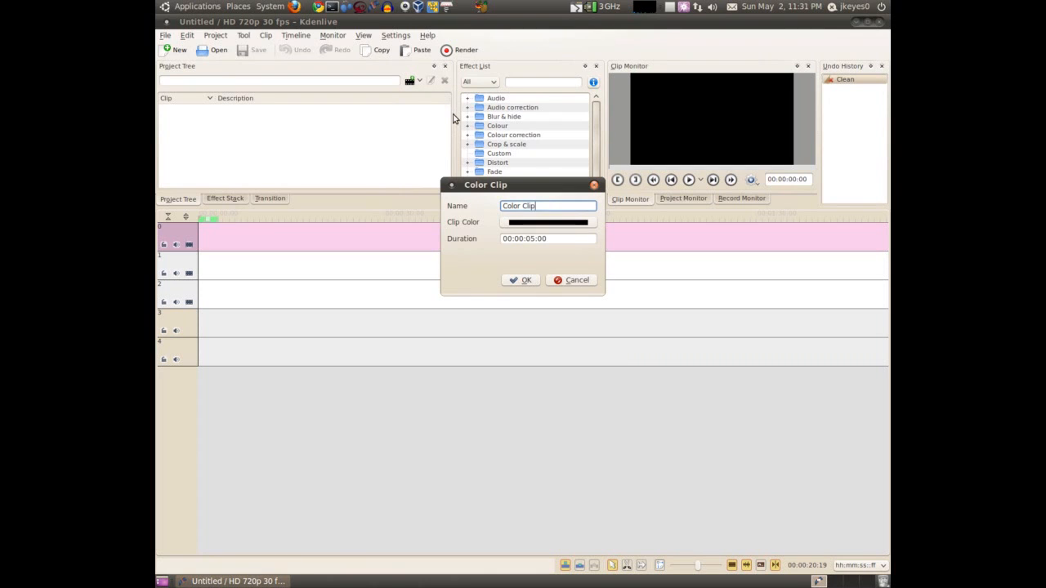
{"action": "left_click", "coordinate": [548, 238]}
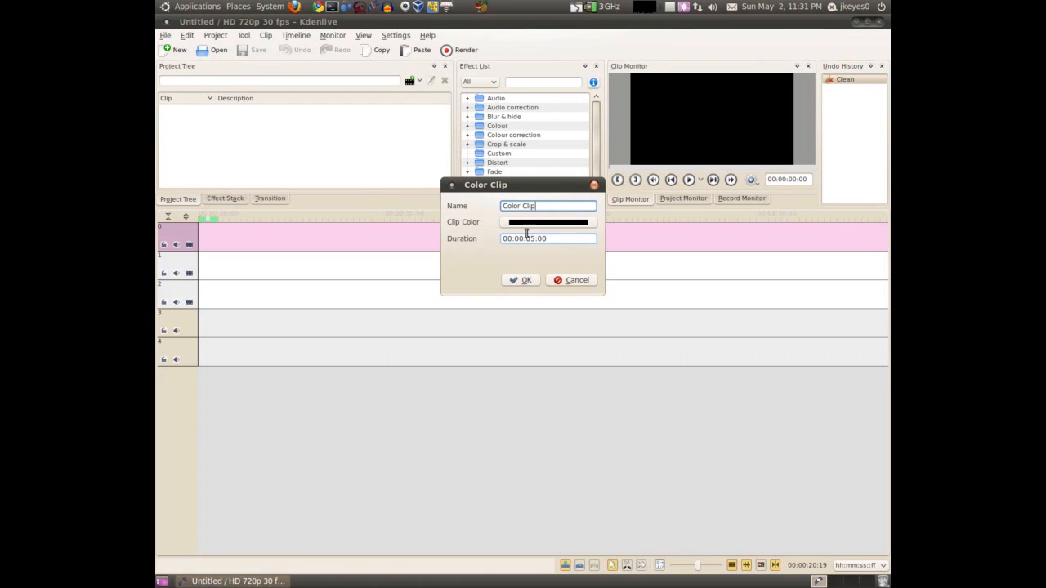
{"action": "left_click", "coordinate": [522, 279]}
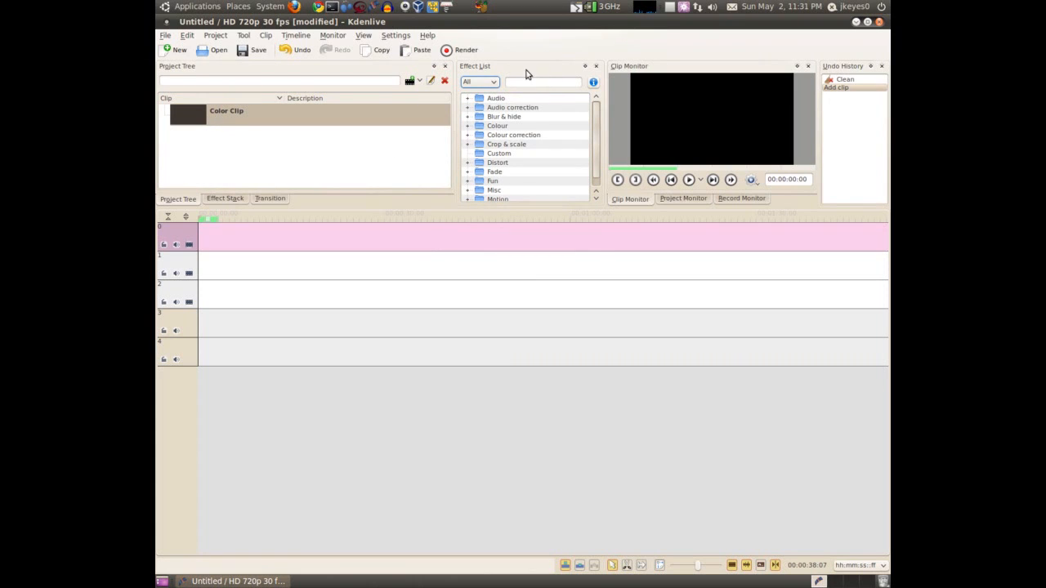
- Glance at the Audio effects category, play the black colour clip, then show the Project Monitor
{"action": "left_click", "coordinate": [468, 98]}
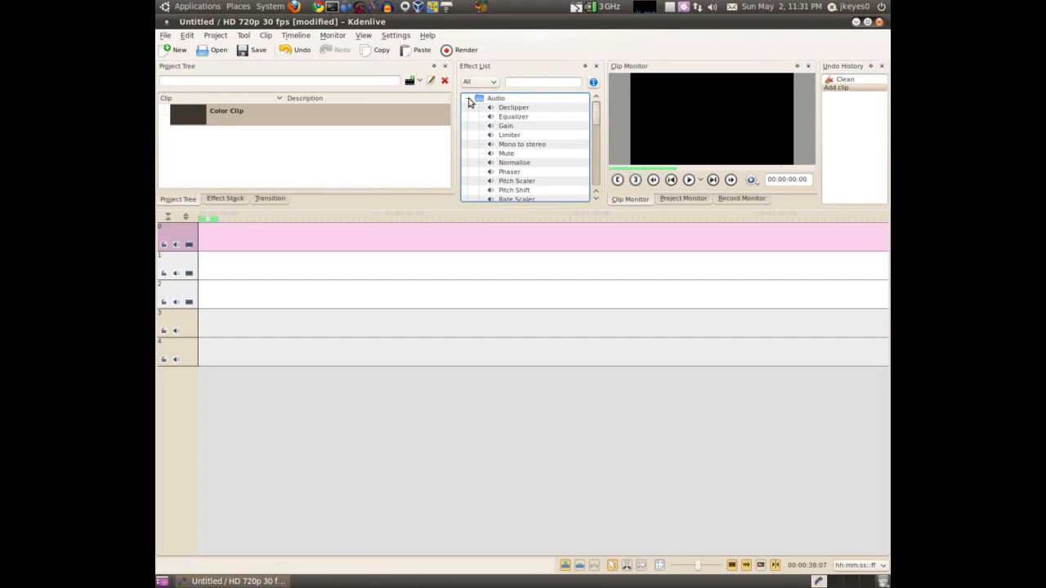
{"action": "left_click", "coordinate": [470, 98]}
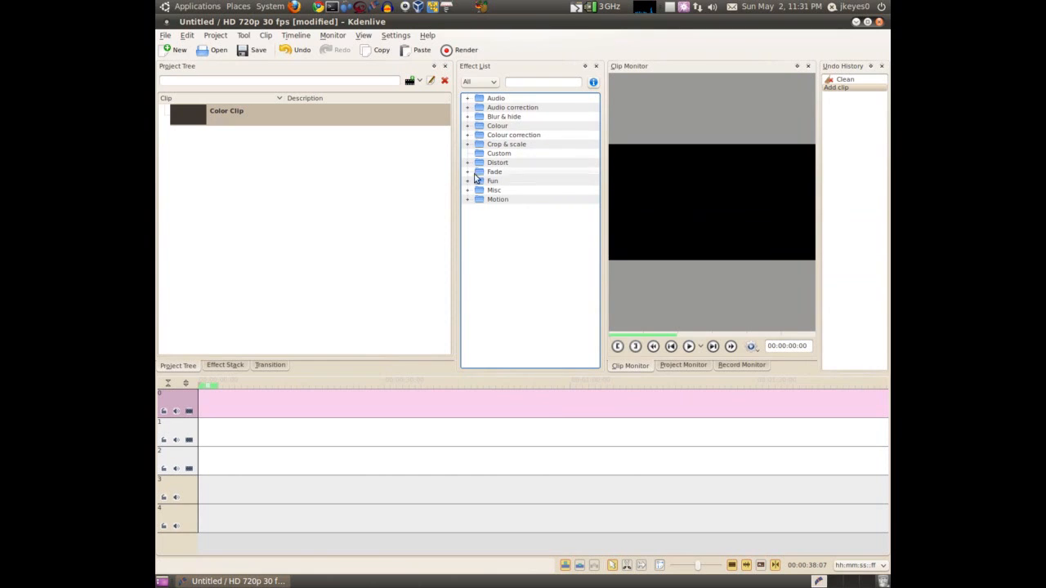
{"action": "mouse_move", "coordinate": [609, 176]}
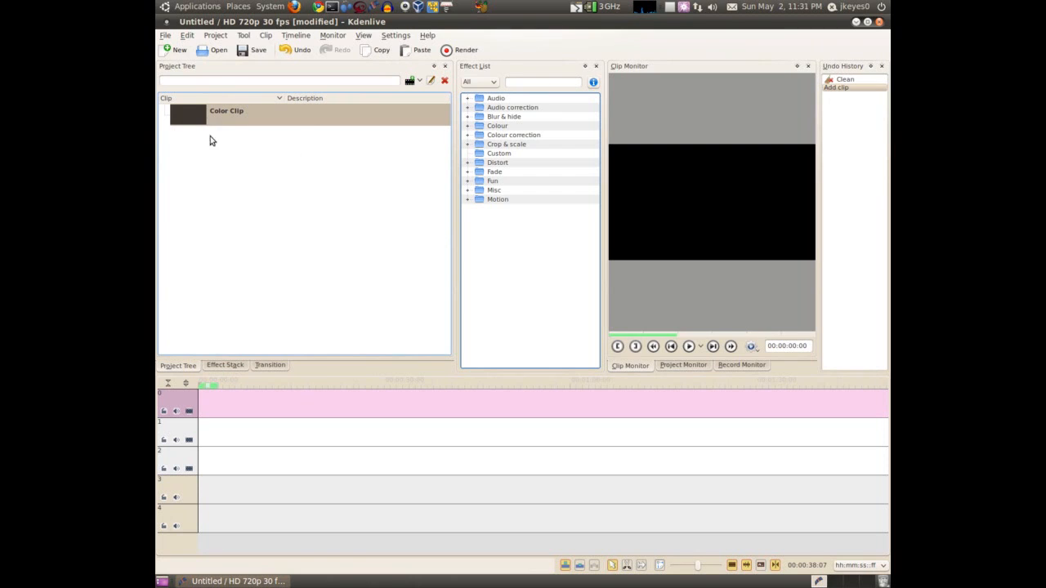
{"action": "left_click", "coordinate": [689, 346]}
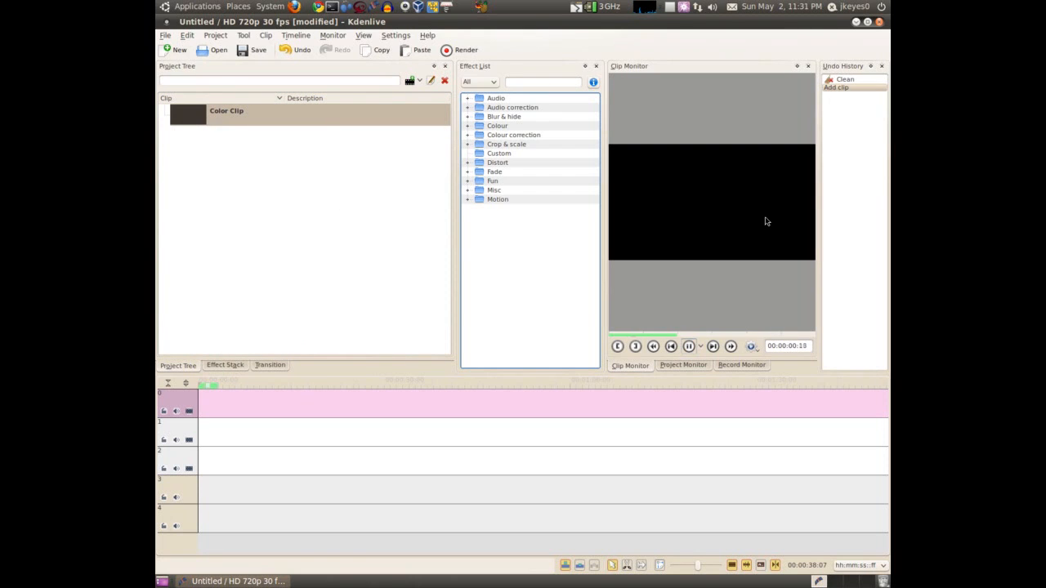
{"action": "left_click", "coordinate": [683, 365]}
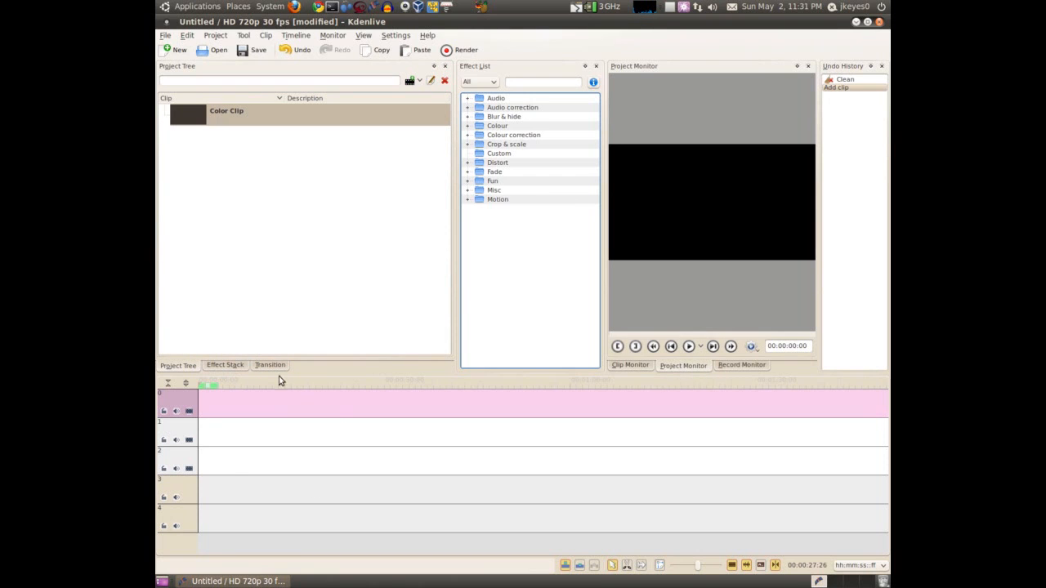
- View the Record Monitor's capture sources (Firewire, Video4Linux, Screen grab), then return to the Clip Monitor
{"action": "left_click", "coordinate": [741, 365]}
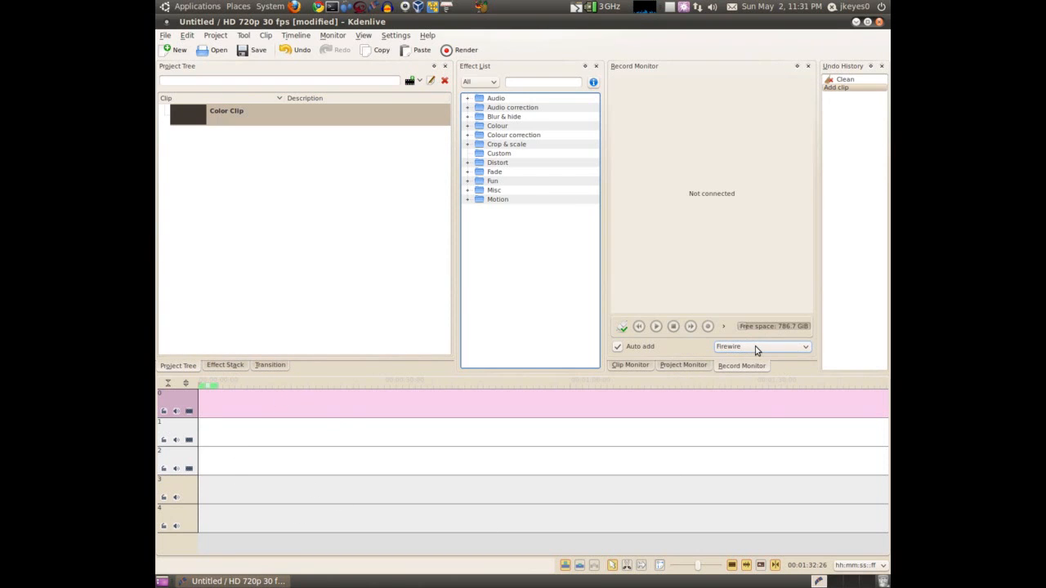
{"action": "left_click", "coordinate": [760, 347]}
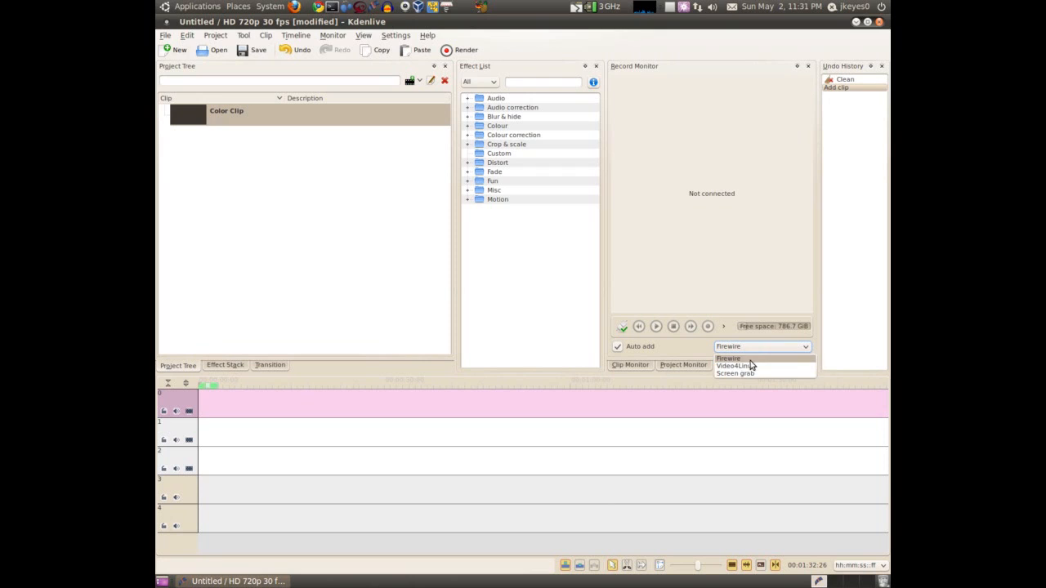
{"action": "mouse_move", "coordinate": [733, 366]}
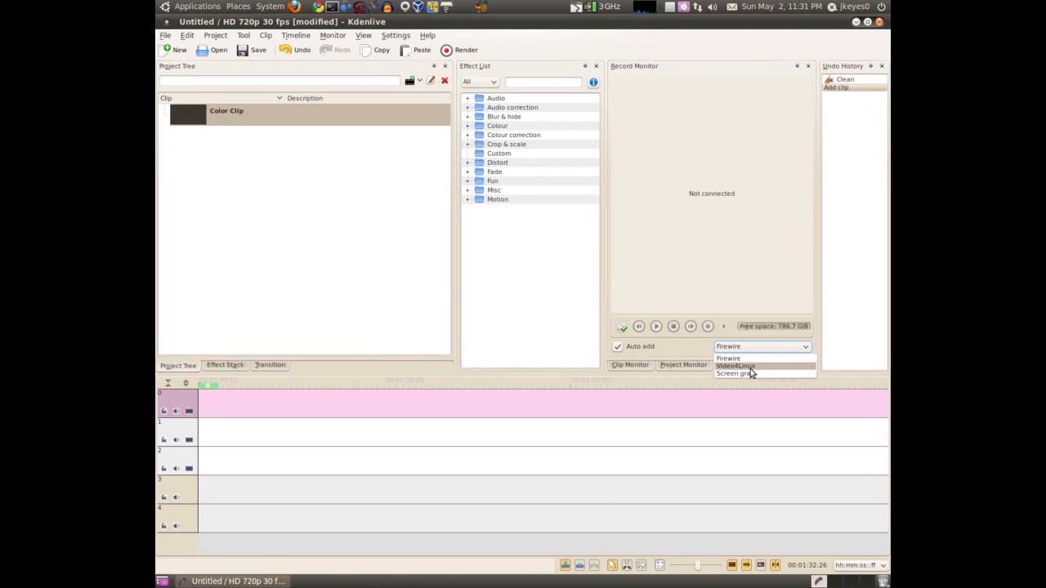
{"action": "left_click", "coordinate": [735, 365]}
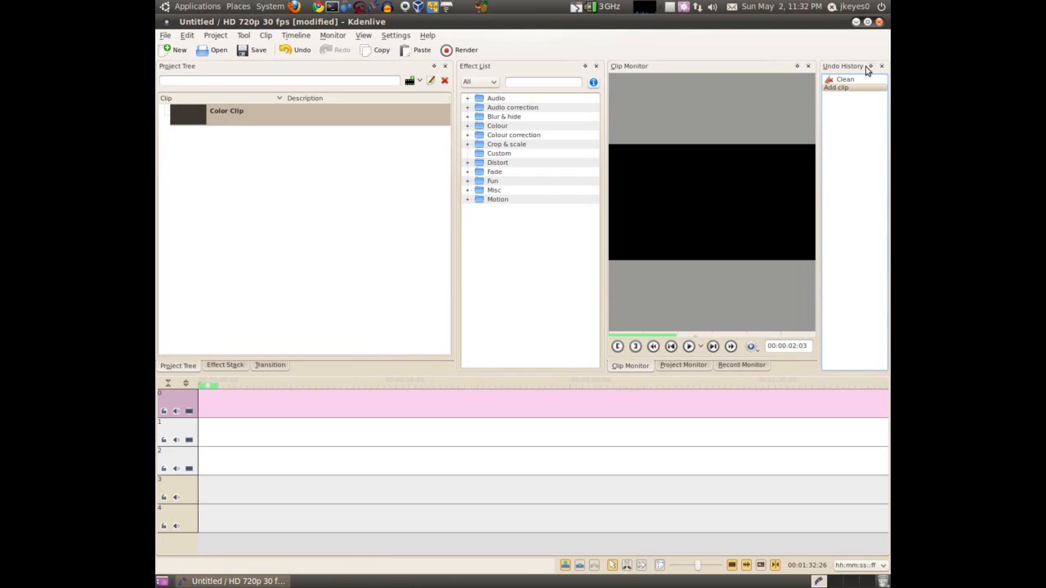
{"action": "mouse_move", "coordinate": [850, 125]}
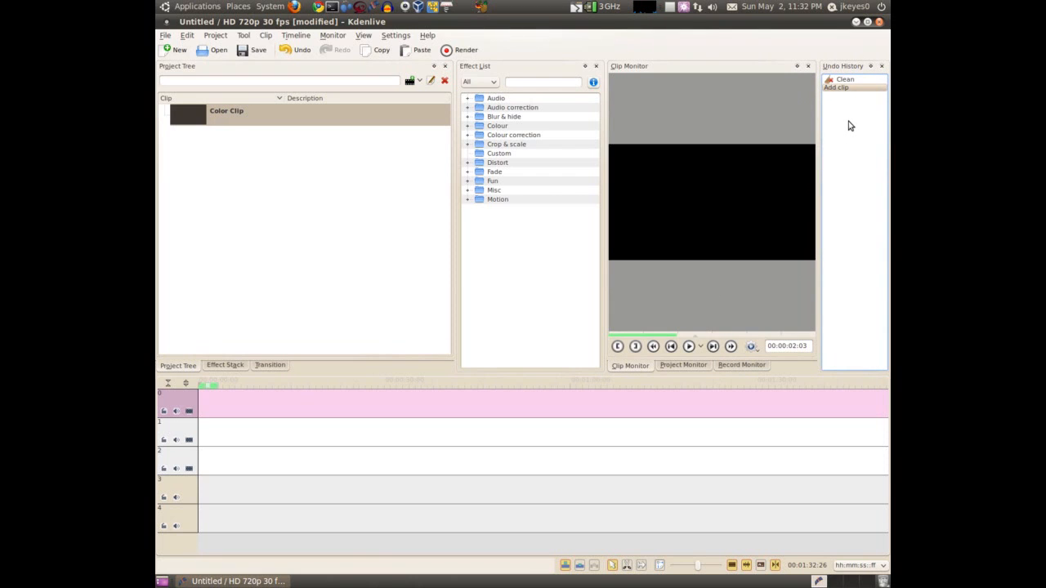
{"action": "left_click", "coordinate": [836, 88]}
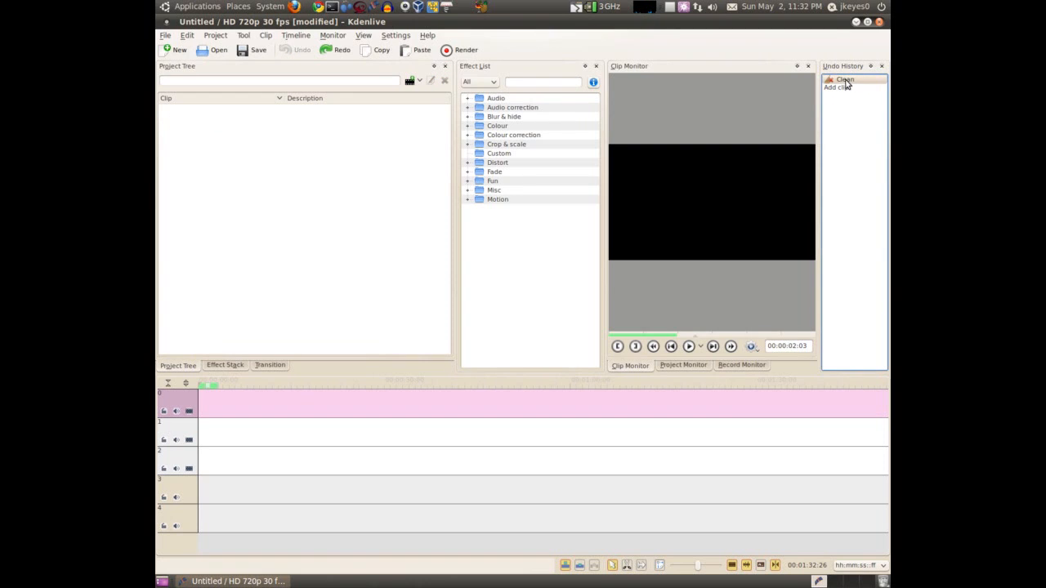
{"action": "left_click", "coordinate": [836, 88]}
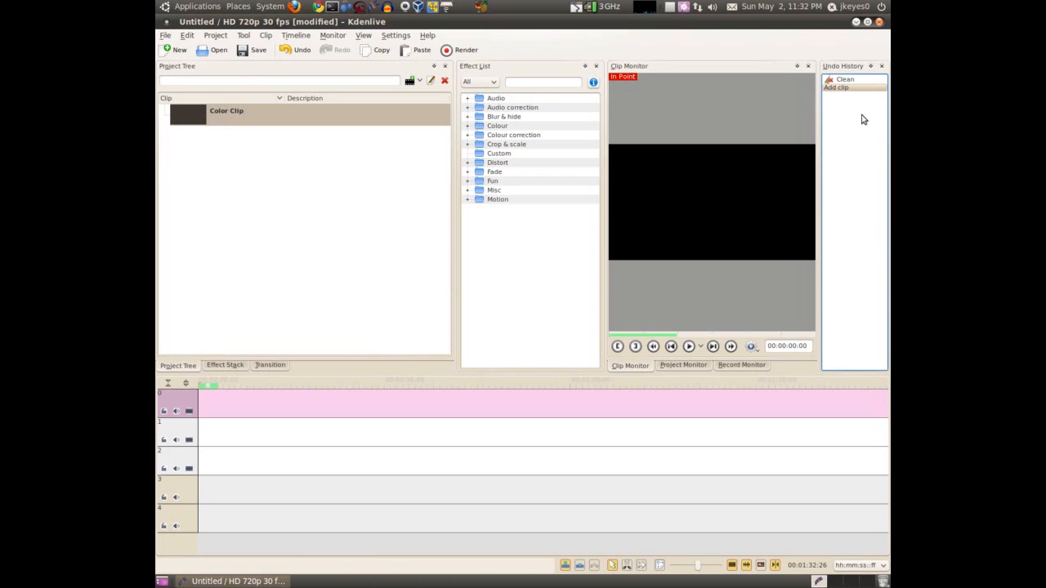
{"action": "mouse_move", "coordinate": [862, 283]}
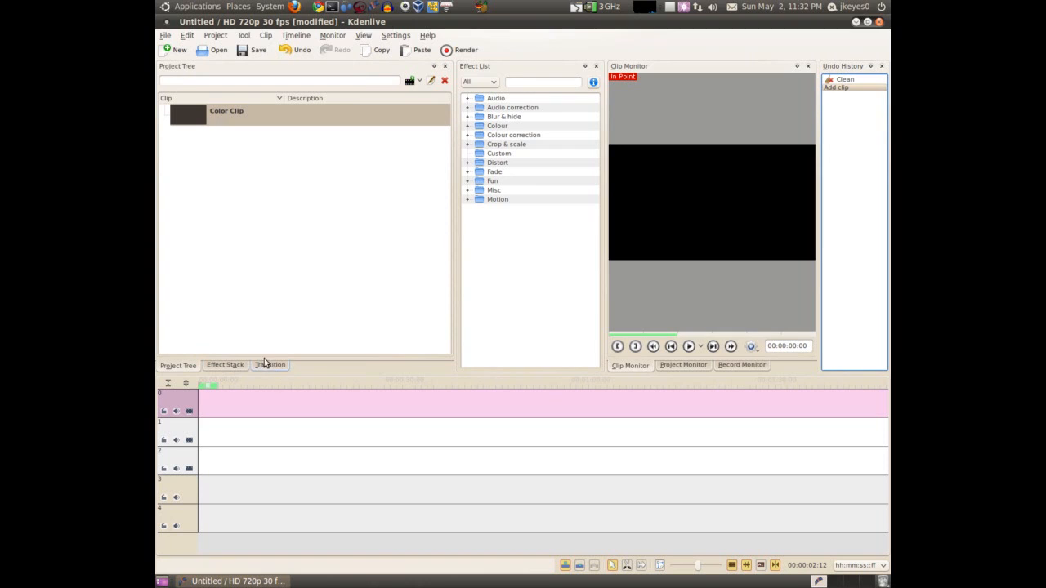
{"action": "mouse_move", "coordinate": [285, 366]}
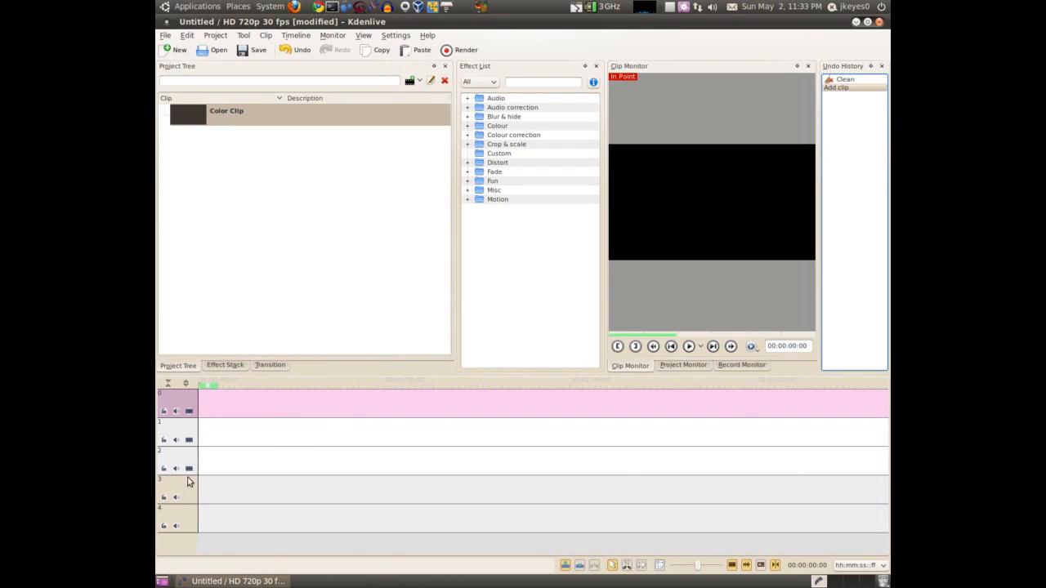
{"action": "mouse_move", "coordinate": [188, 426]}
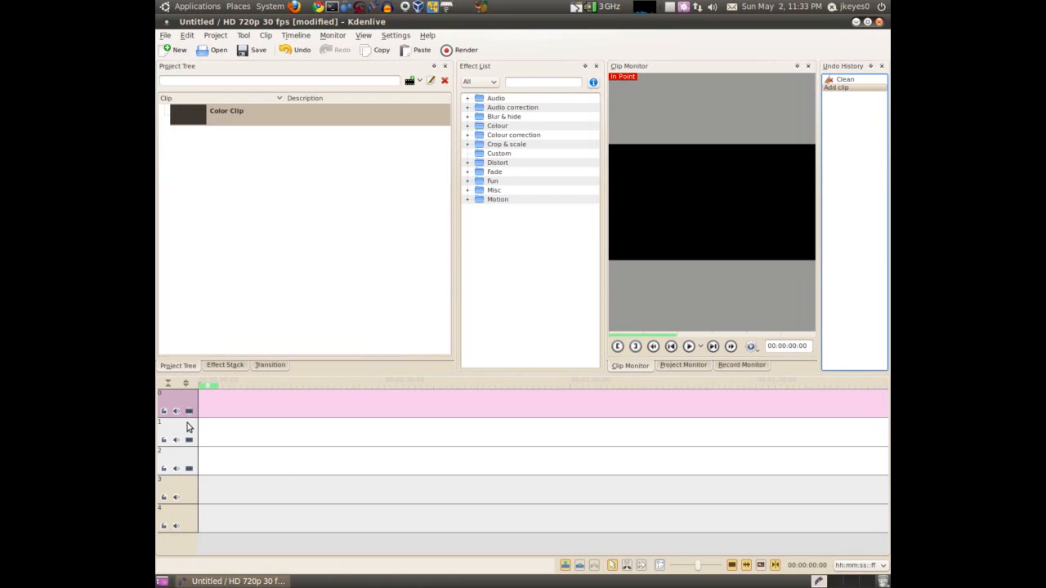
- Delete track 1, then change the new track 1's type to an audio track
{"action": "right_click", "coordinate": [190, 427]}
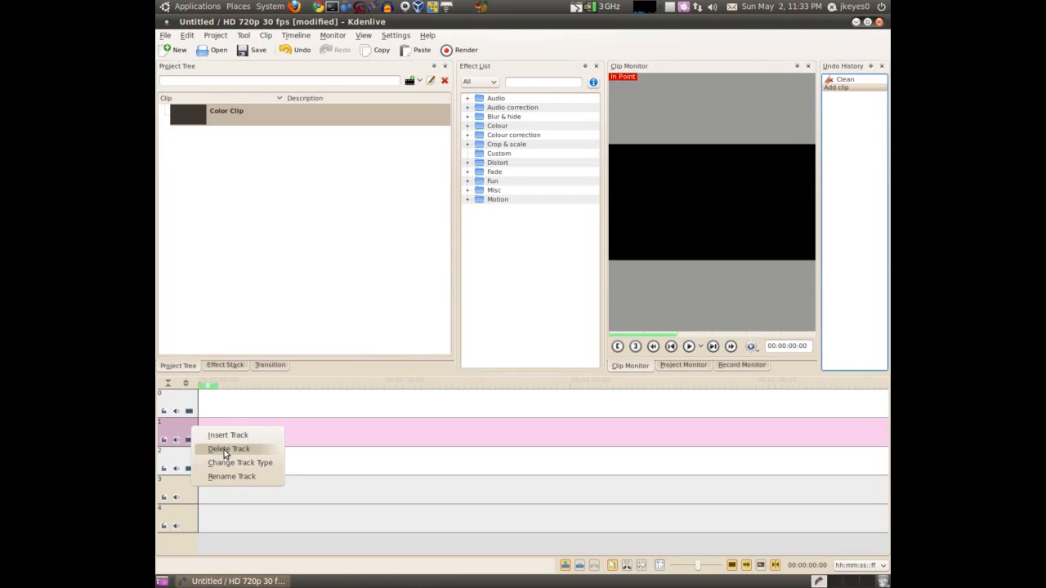
{"action": "left_click", "coordinate": [228, 449]}
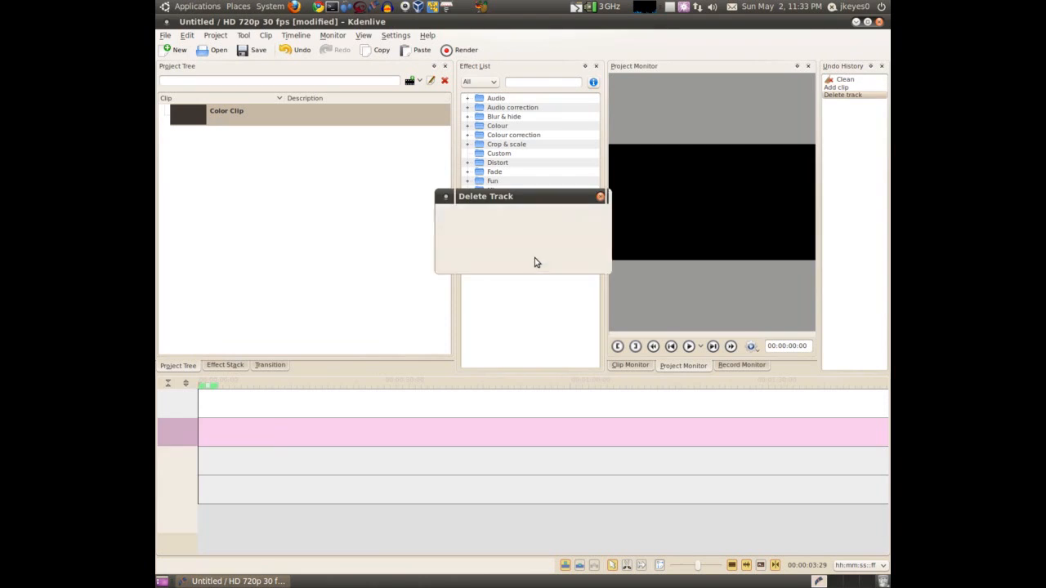
{"action": "right_click", "coordinate": [177, 431]}
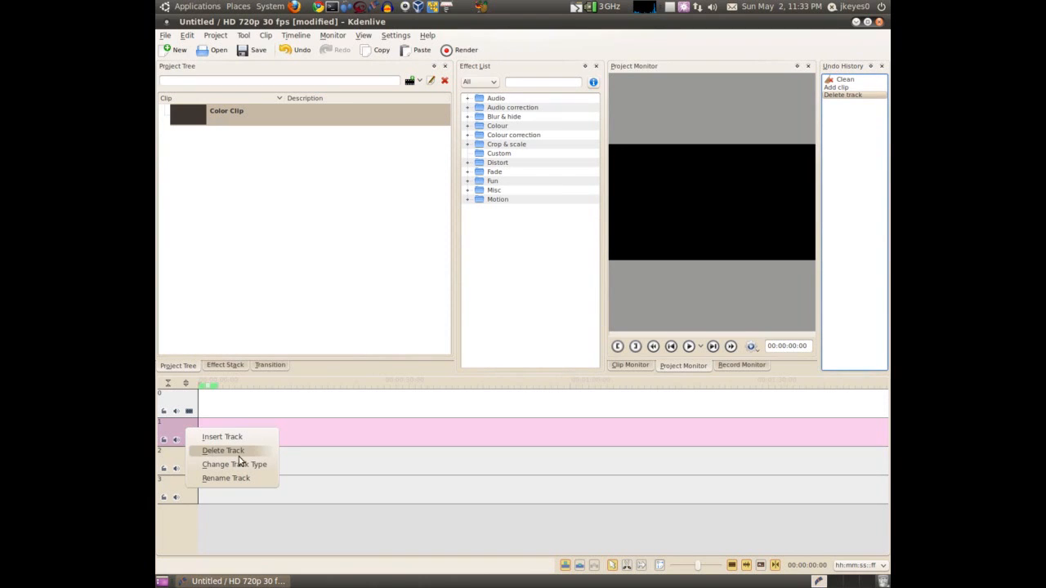
{"action": "left_click", "coordinate": [234, 464]}
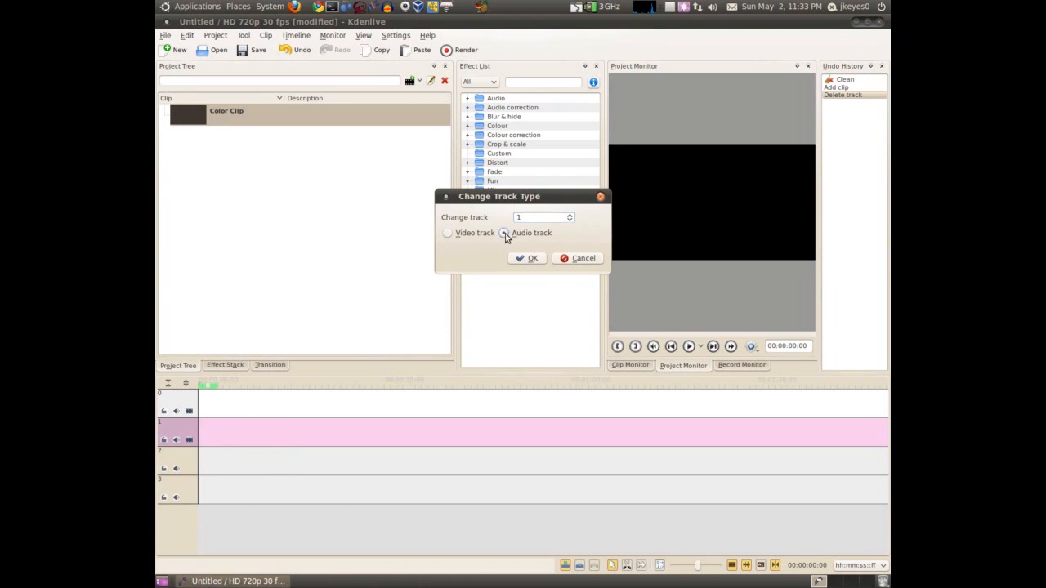
{"action": "left_click", "coordinate": [527, 258]}
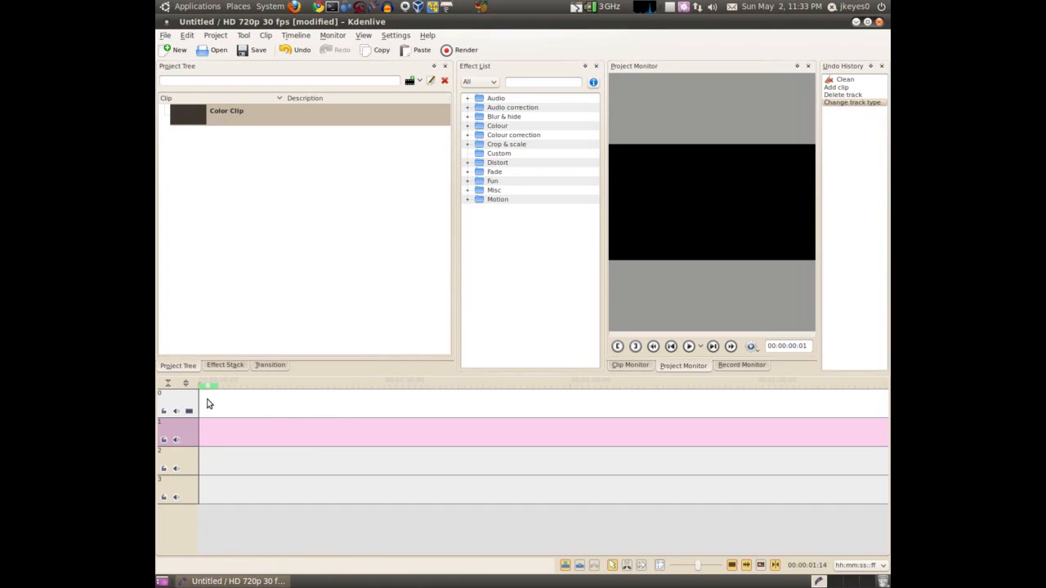
{"action": "right_click", "coordinate": [184, 440]}
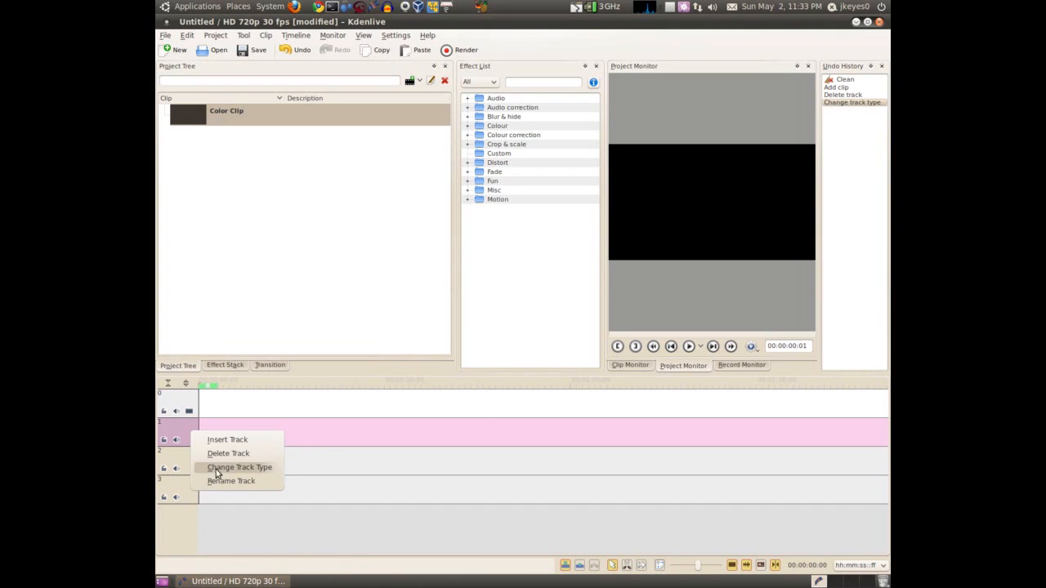
{"action": "left_click", "coordinate": [239, 467]}
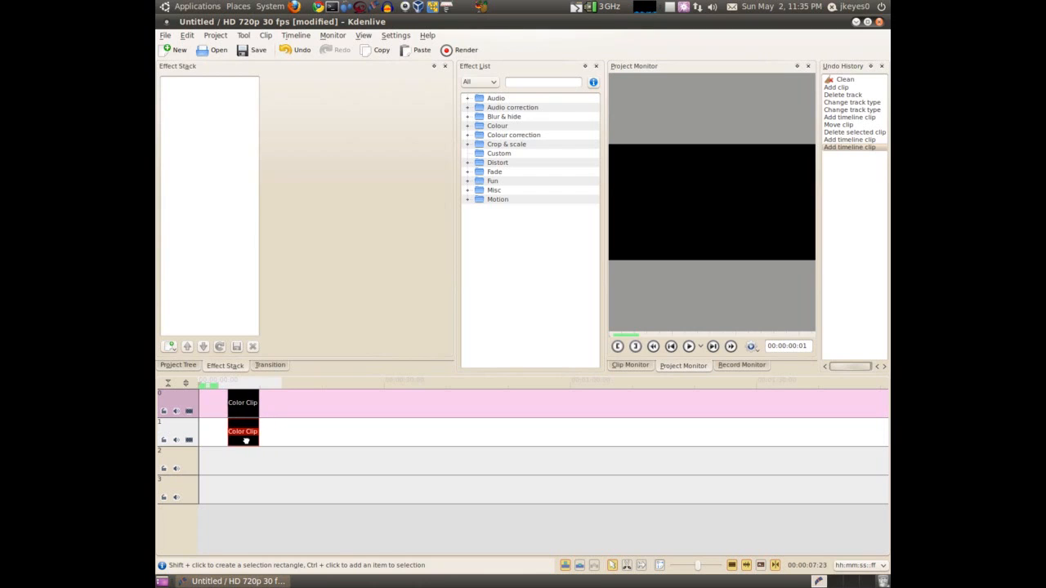
- Drag the lower colour clip back and forth to test snapping against the upper clip, then clear the timeline
{"action": "left_click_drag", "start_coordinate": [243, 432], "coordinate": [257, 432]}
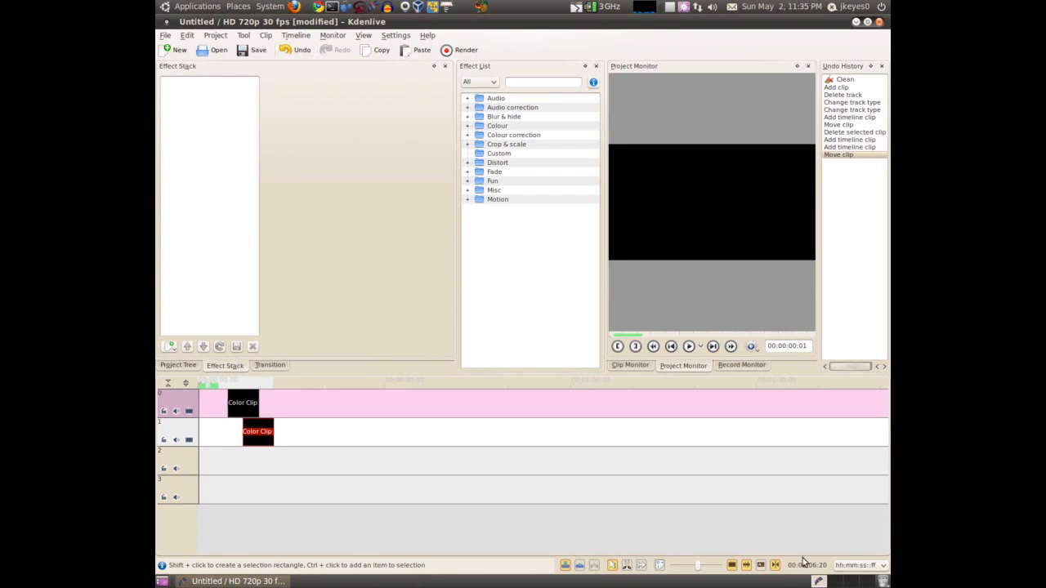
{"action": "left_click_drag", "start_coordinate": [257, 431], "coordinate": [251, 431]}
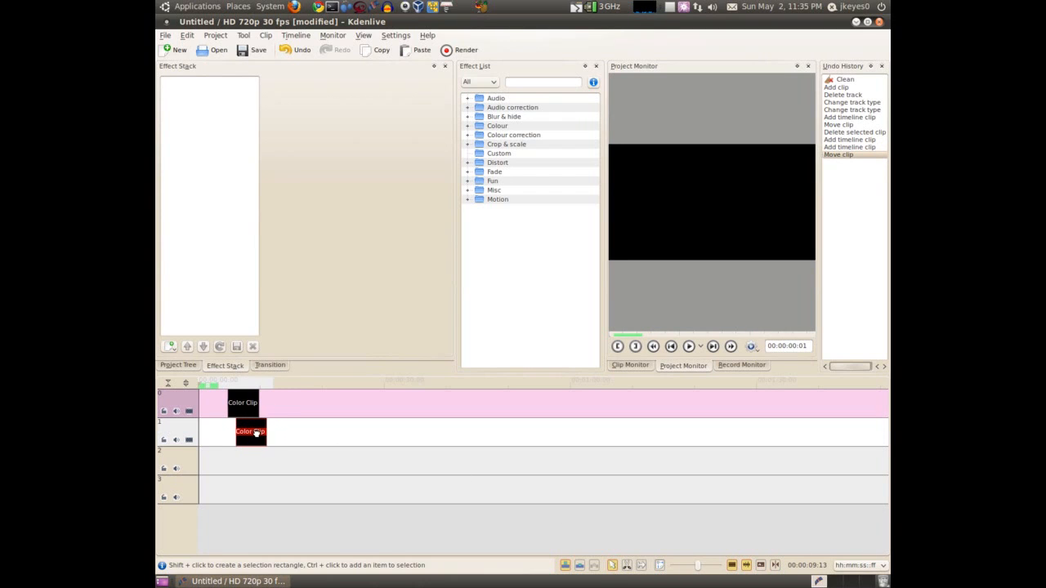
{"action": "left_click_drag", "start_coordinate": [252, 431], "coordinate": [243, 431]}
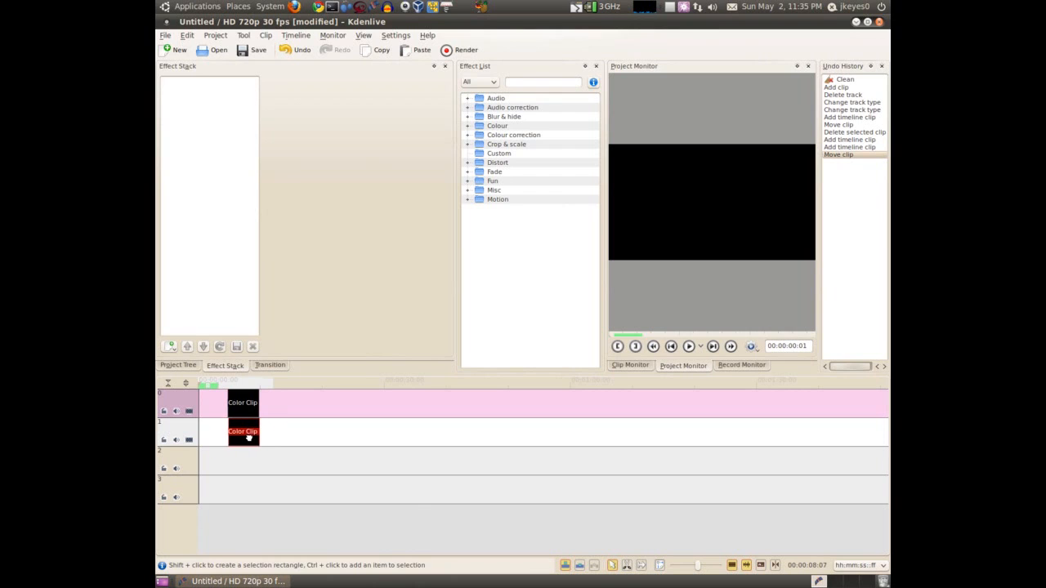
{"action": "left_click_drag", "start_coordinate": [242, 432], "coordinate": [247, 431]}
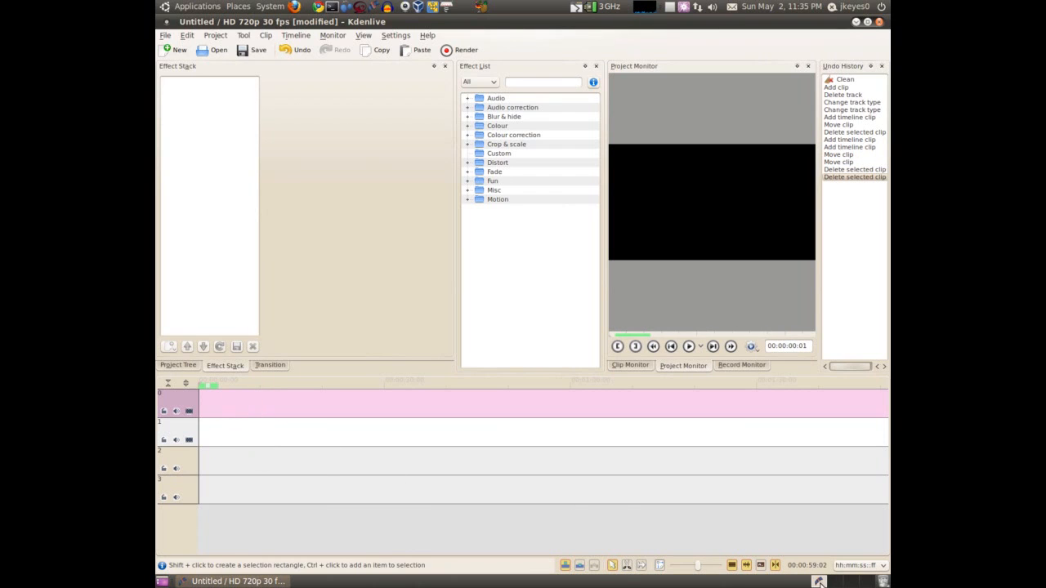
{"action": "mouse_move", "coordinate": [531, 425]}
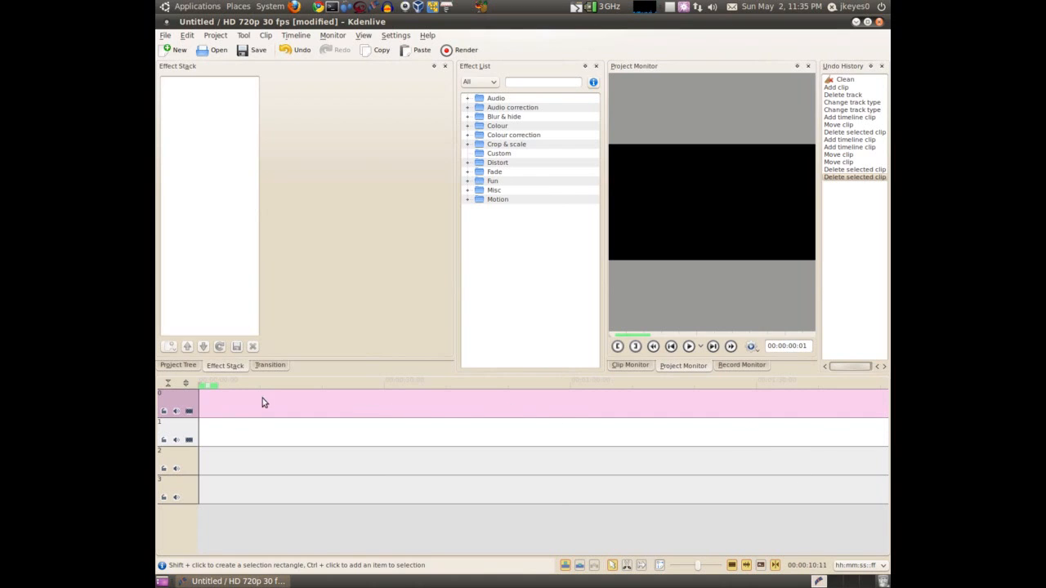
{"action": "left_click", "coordinate": [858, 565]}
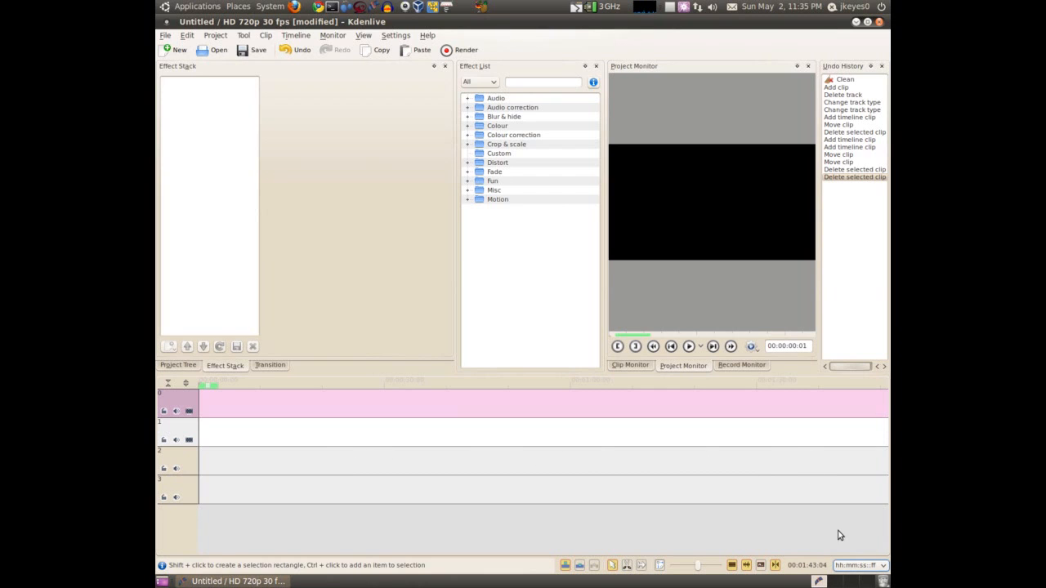
{"action": "mouse_move", "coordinate": [797, 453]}
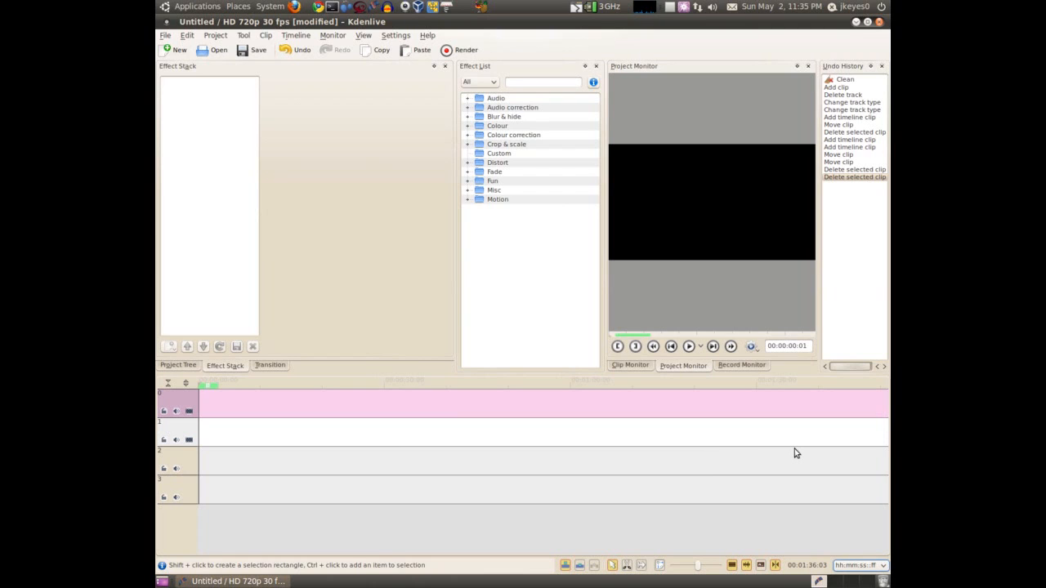